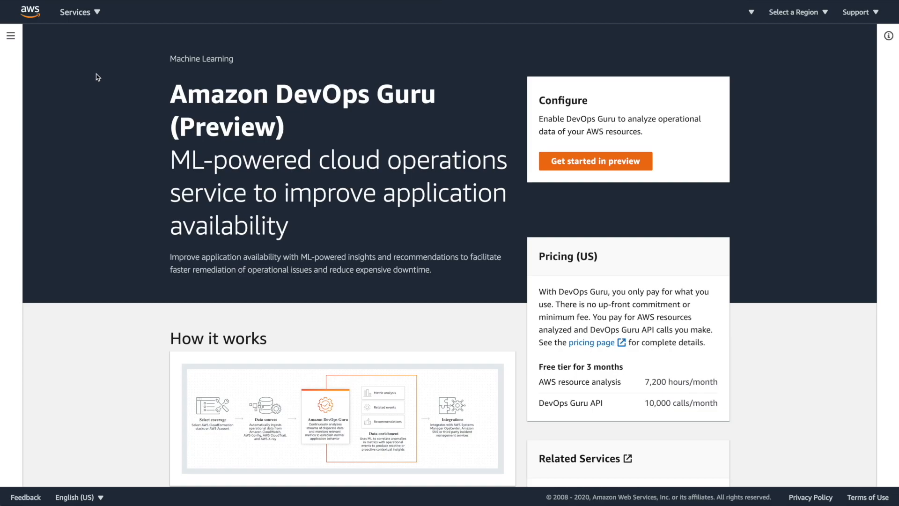
- Find DevOps Guru via the services search, scroll its overview, and enlarge the How it works diagram
{"action": "left_click", "coordinate": [75, 11]}
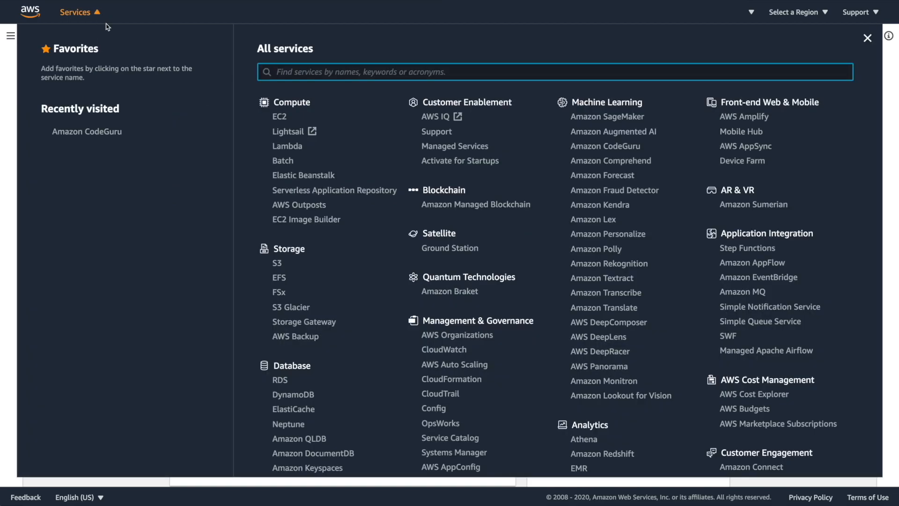
{"action": "type", "text": "DevOps Guru"}
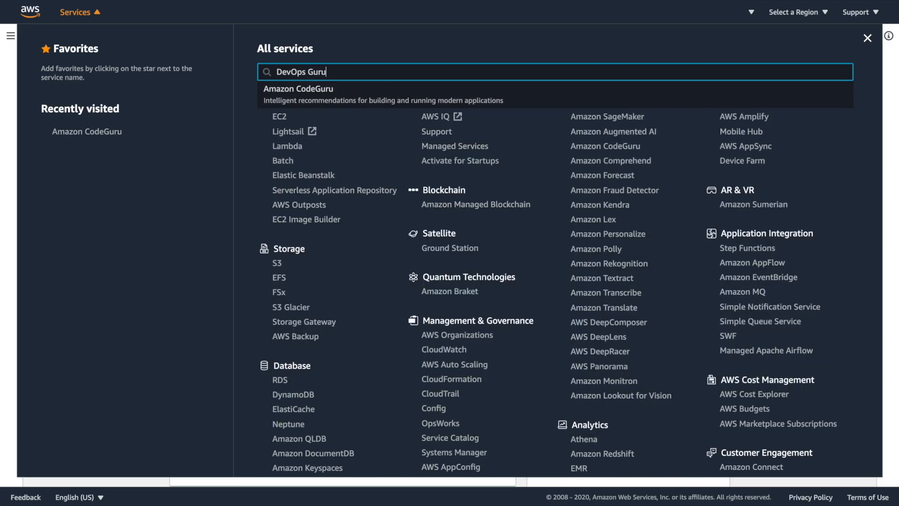
{"action": "mouse_move", "coordinate": [109, 46]}
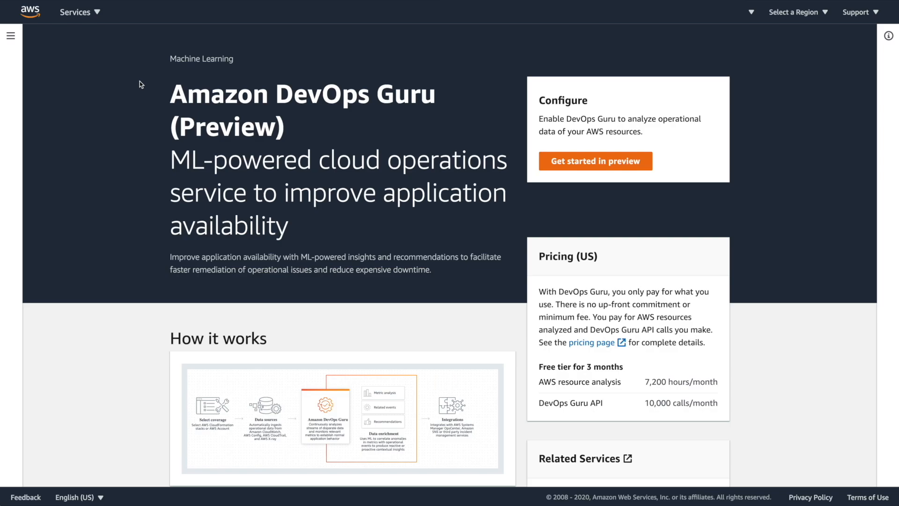
{"action": "scroll", "scroll_direction": "down", "scroll_amount": 3}
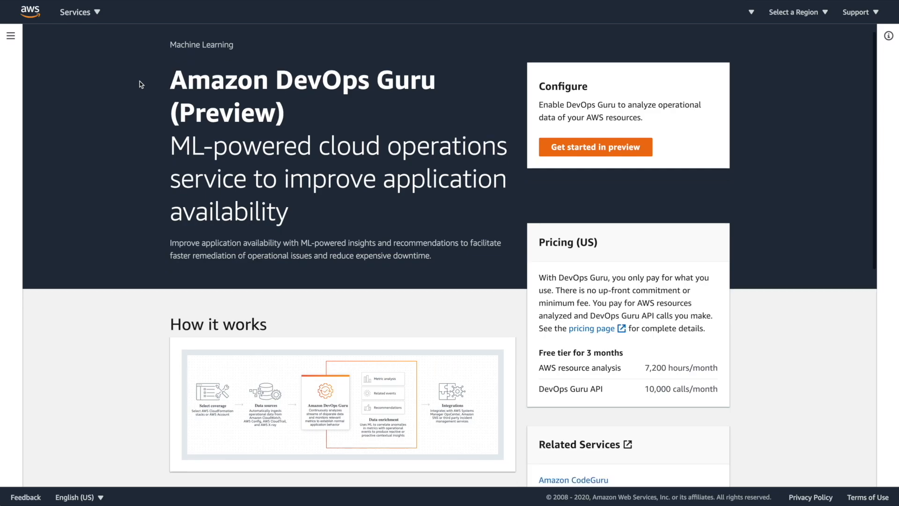
{"action": "scroll", "scroll_direction": "down", "scroll_amount": 3}
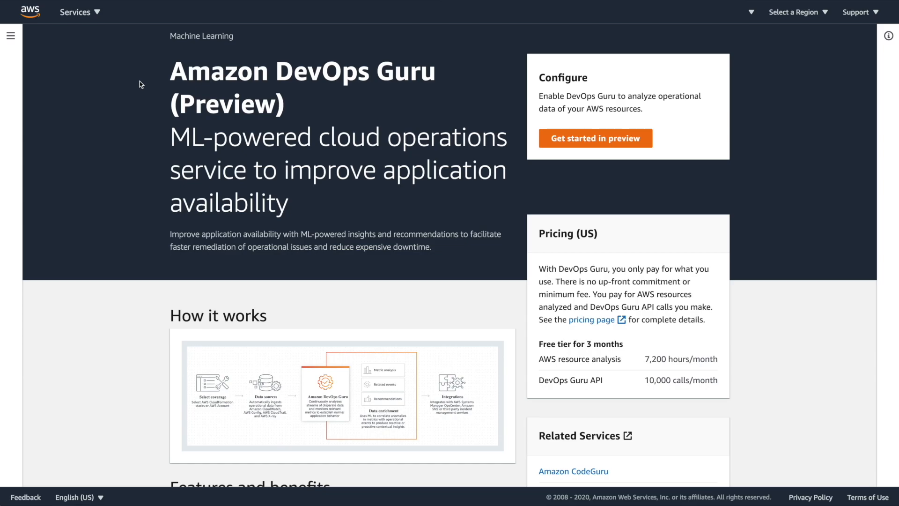
{"action": "scroll", "scroll_direction": "down", "scroll_amount": 3}
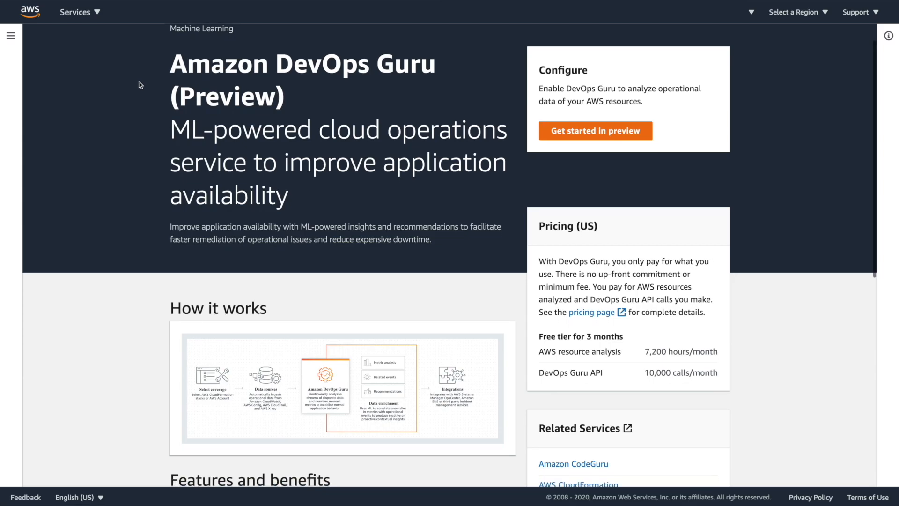
{"action": "scroll", "scroll_direction": "down", "scroll_amount": 3}
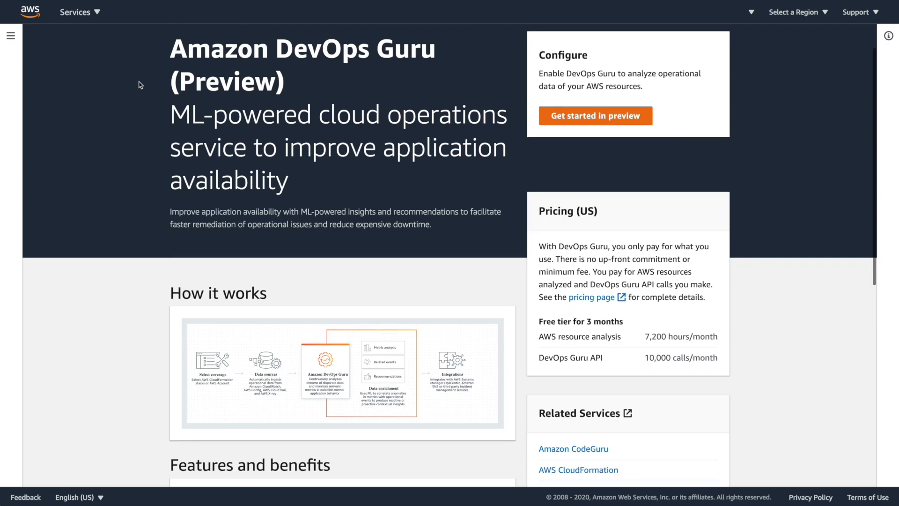
{"action": "scroll", "scroll_direction": "down", "scroll_amount": 3}
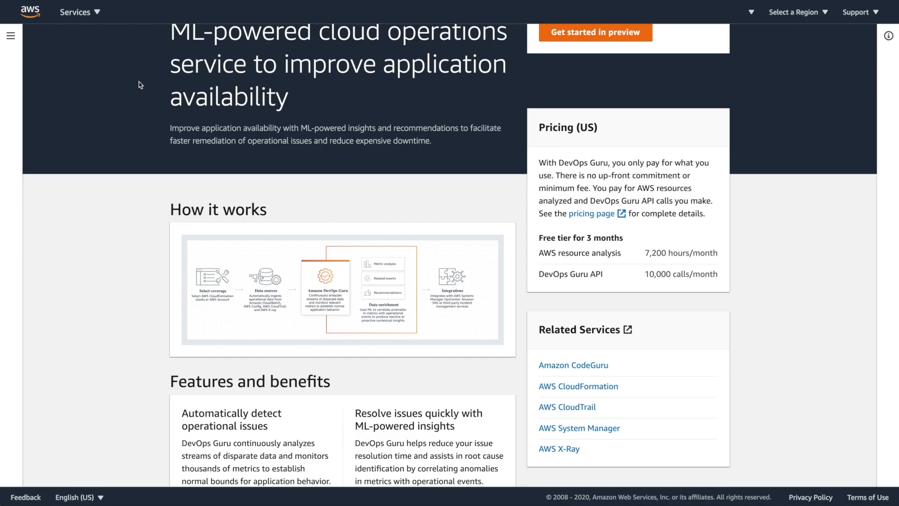
{"action": "left_click", "coordinate": [342, 289]}
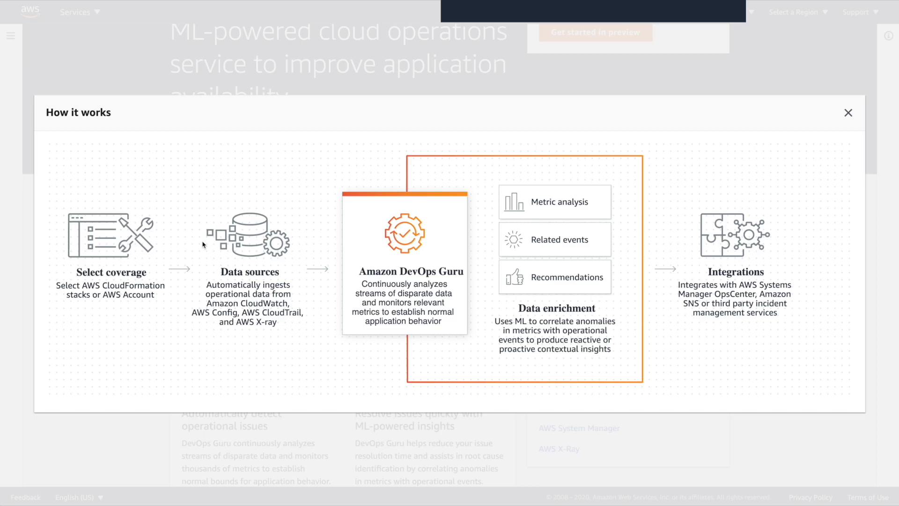
{"action": "mouse_move", "coordinate": [235, 243]}
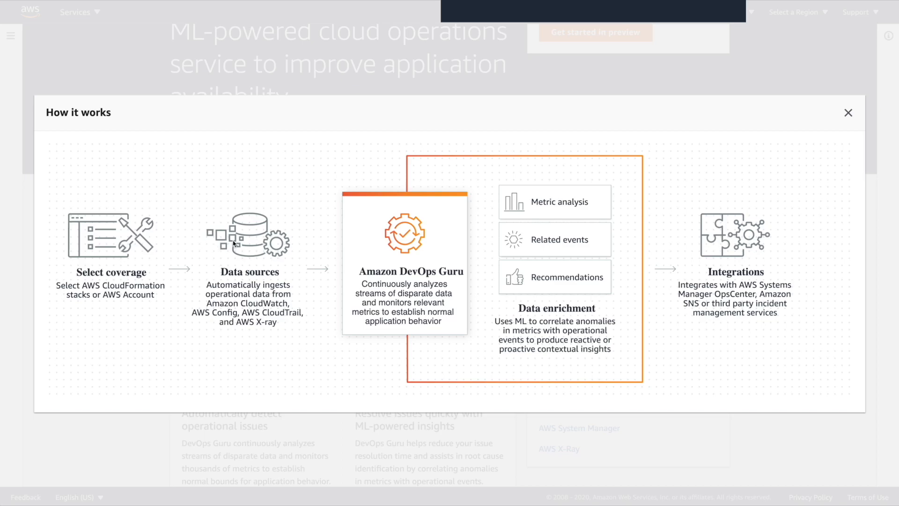
{"action": "mouse_move", "coordinate": [848, 113]}
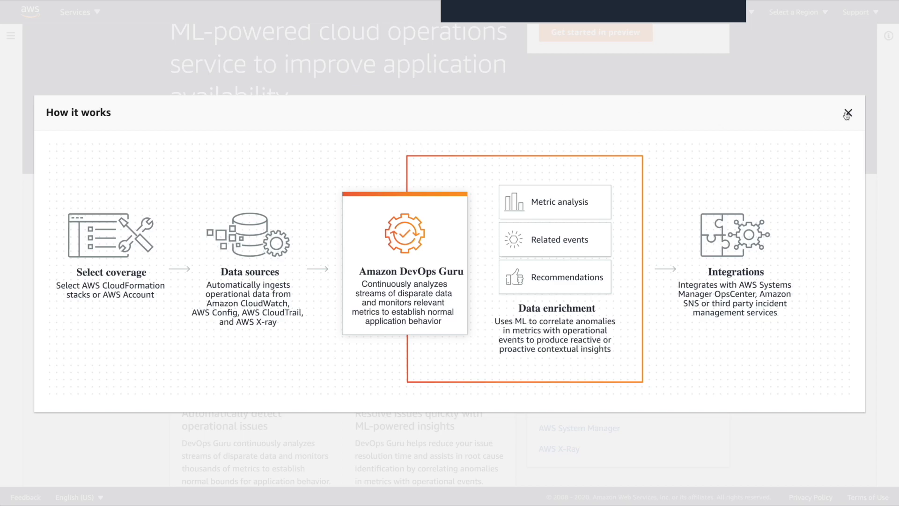
- Close the diagram, skim the Features and benefits section, and return to the page top
{"action": "left_click", "coordinate": [848, 112]}
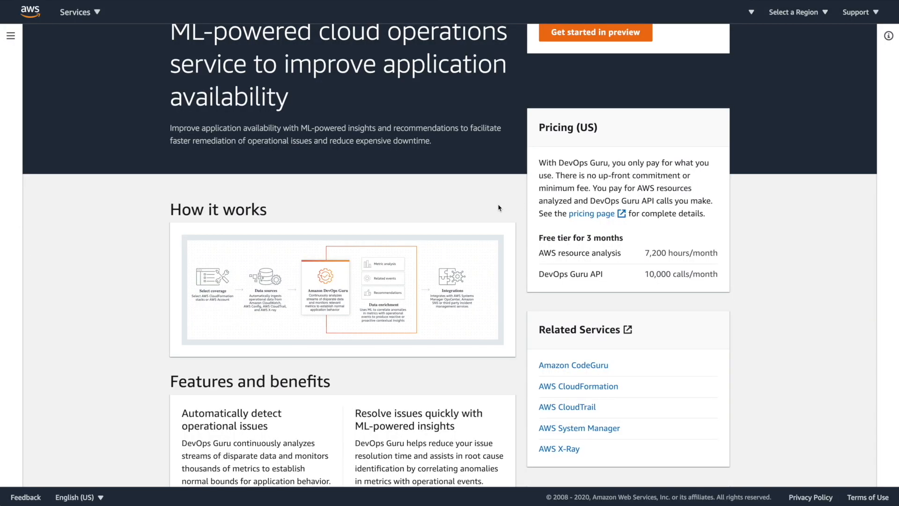
{"action": "scroll", "scroll_direction": "down", "scroll_amount": 3}
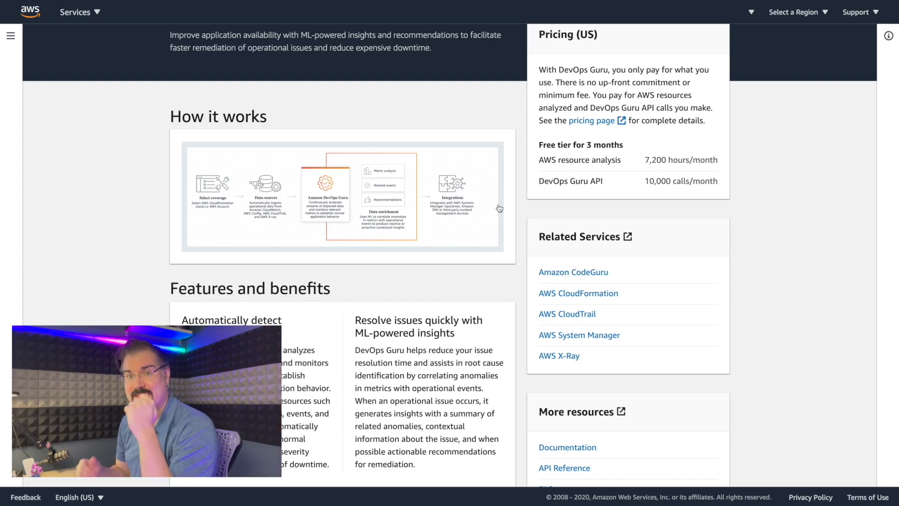
{"action": "scroll", "scroll_direction": "down", "scroll_amount": 3}
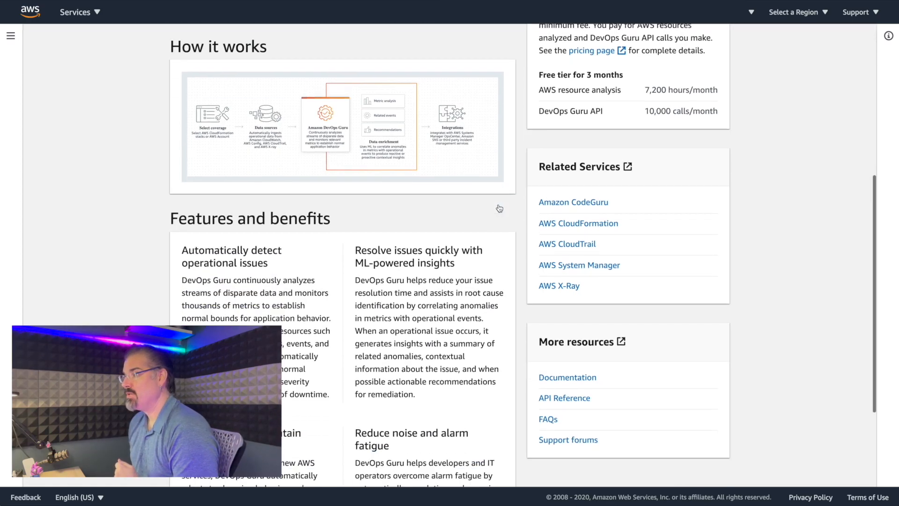
{"action": "scroll", "scroll_direction": "down", "scroll_amount": 3}
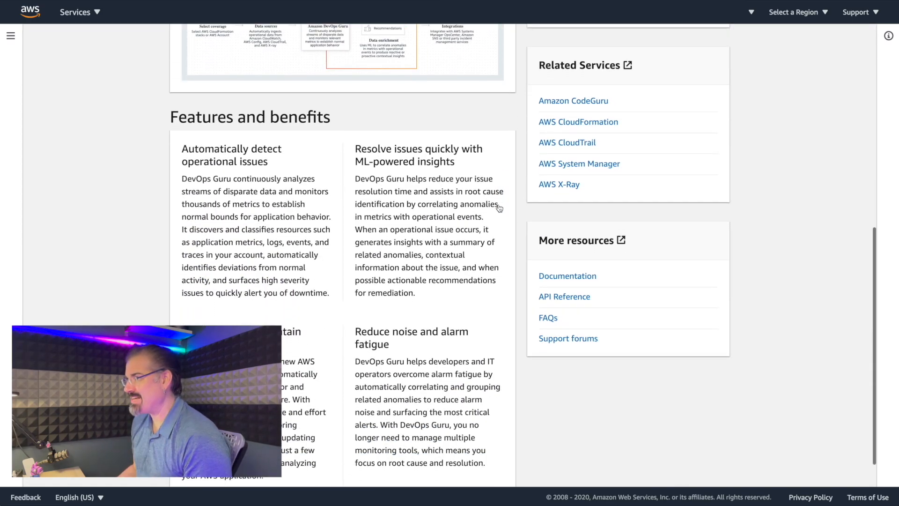
{"action": "scroll", "scroll_direction": "down", "scroll_amount": 3}
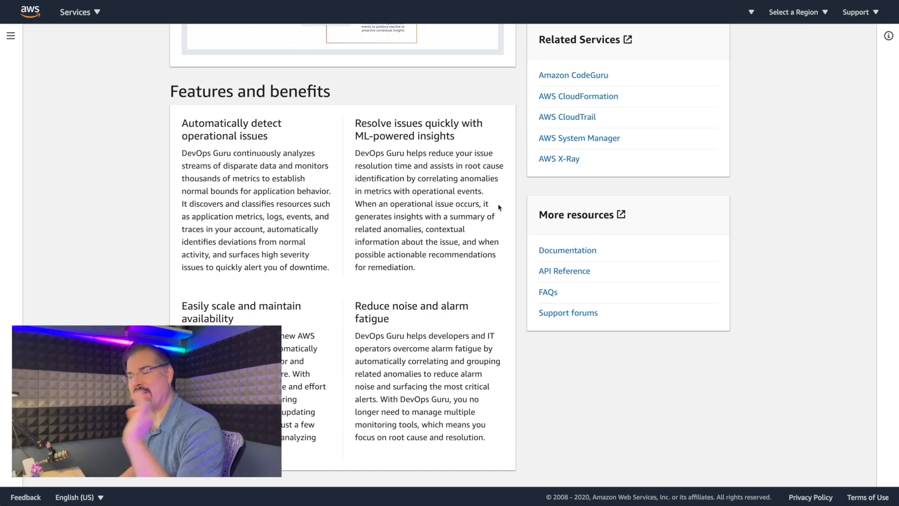
{"action": "mouse_move", "coordinate": [506, 205]}
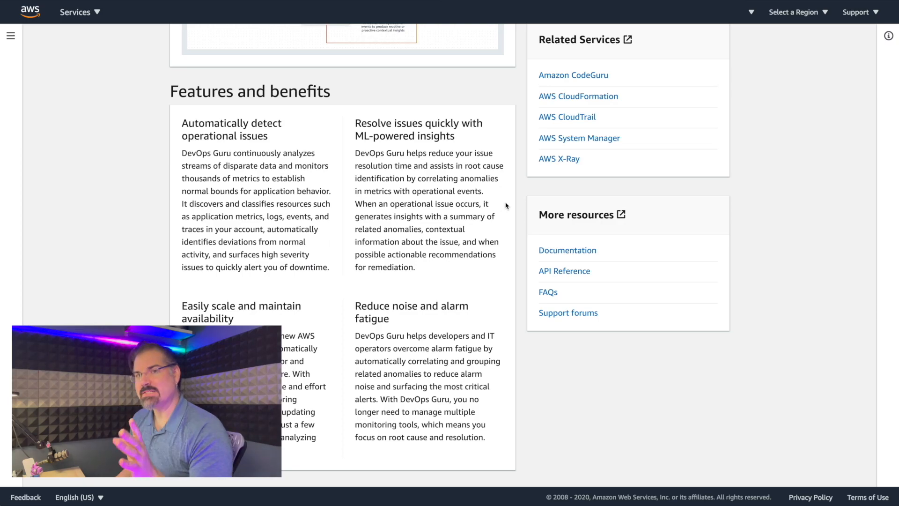
{"action": "scroll", "scroll_direction": "up", "scroll_amount": 3}
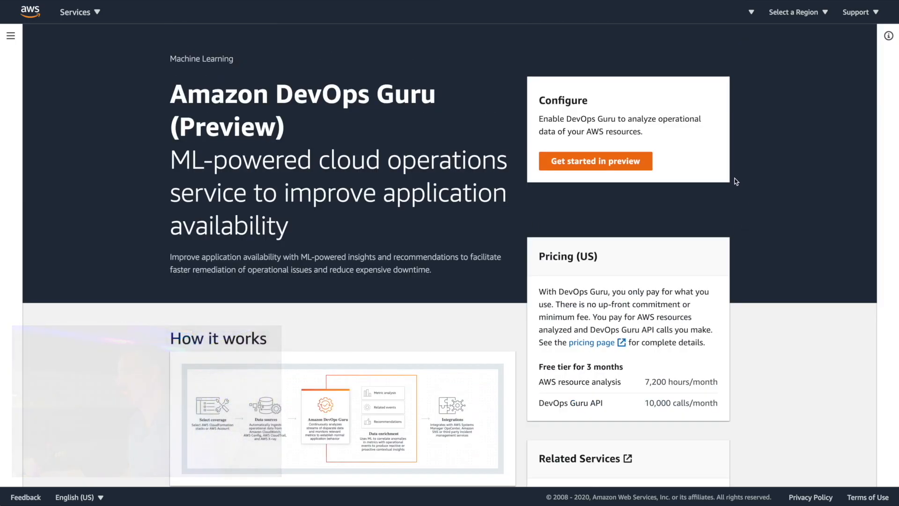
- Start the DevOps Guru preview setup and scroll to IAM role permissions and analysis coverage
{"action": "left_click", "coordinate": [595, 160]}
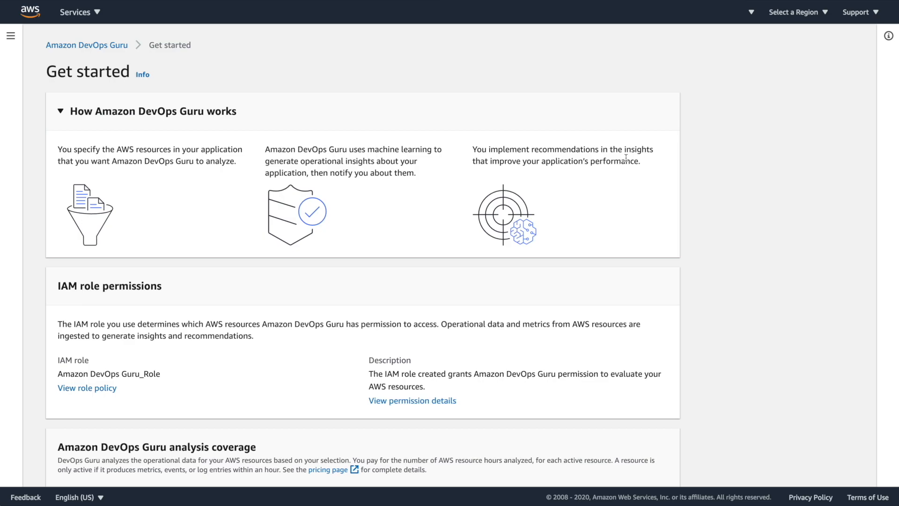
{"action": "scroll", "scroll_direction": "down", "scroll_amount": 3}
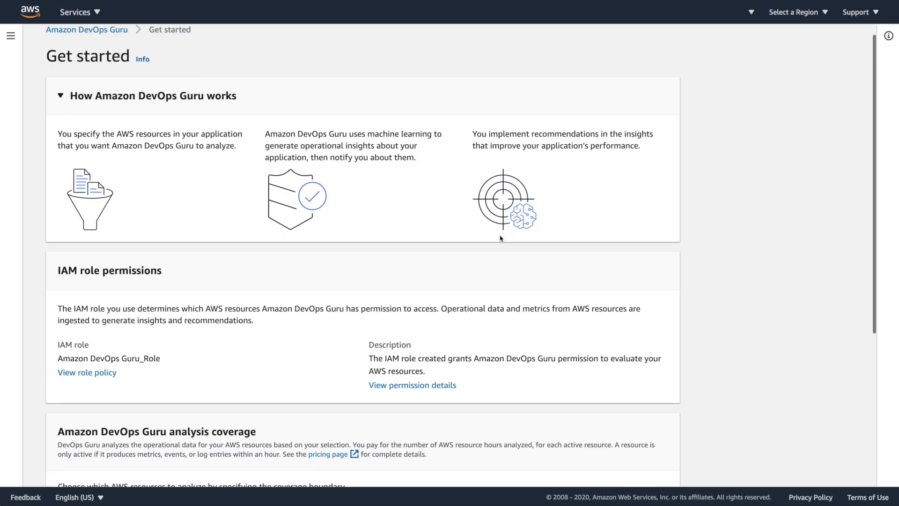
{"action": "scroll", "scroll_direction": "down", "scroll_amount": 3}
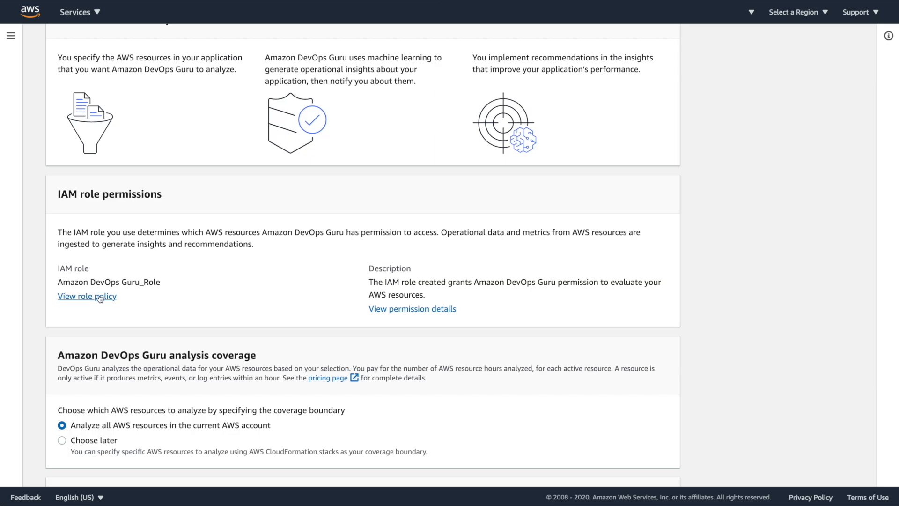
{"action": "left_click", "coordinate": [86, 295]}
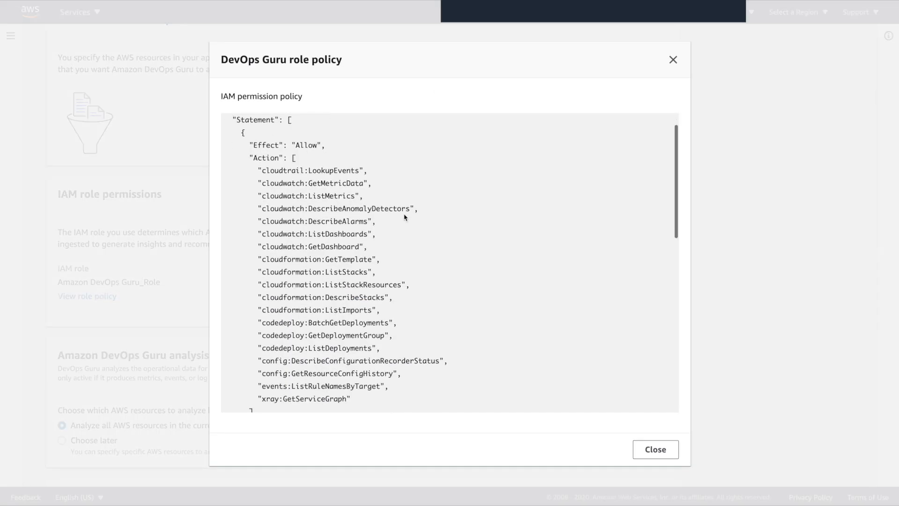
{"action": "scroll", "scroll_direction": "down", "scroll_amount": 3}
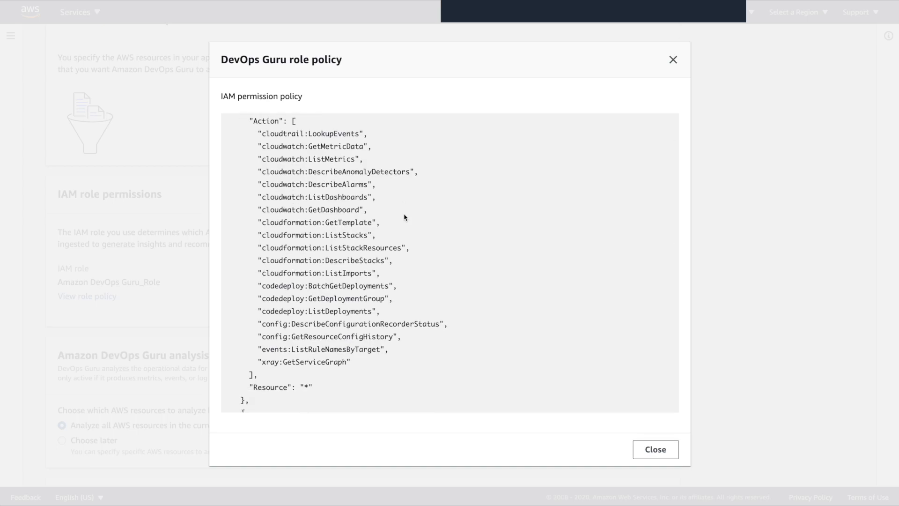
{"action": "scroll", "scroll_direction": "down", "scroll_amount": 3}
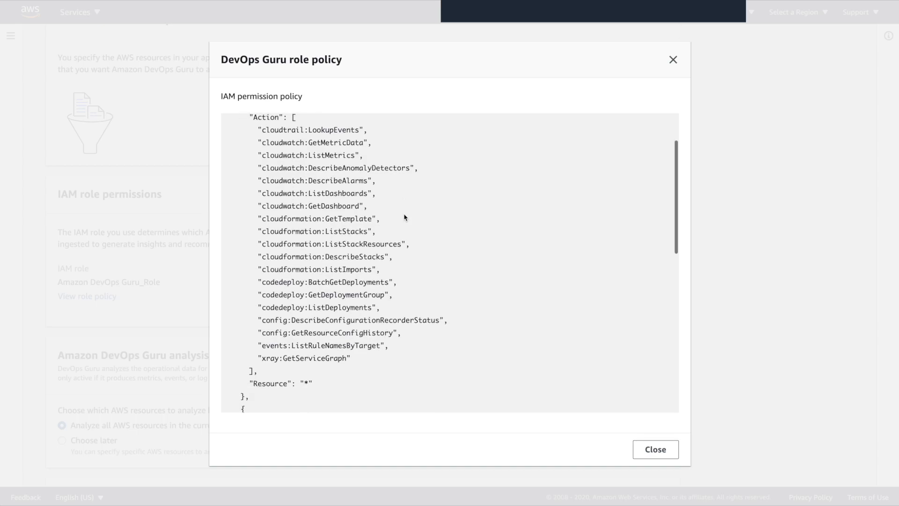
{"action": "scroll", "scroll_direction": "down", "scroll_amount": 3}
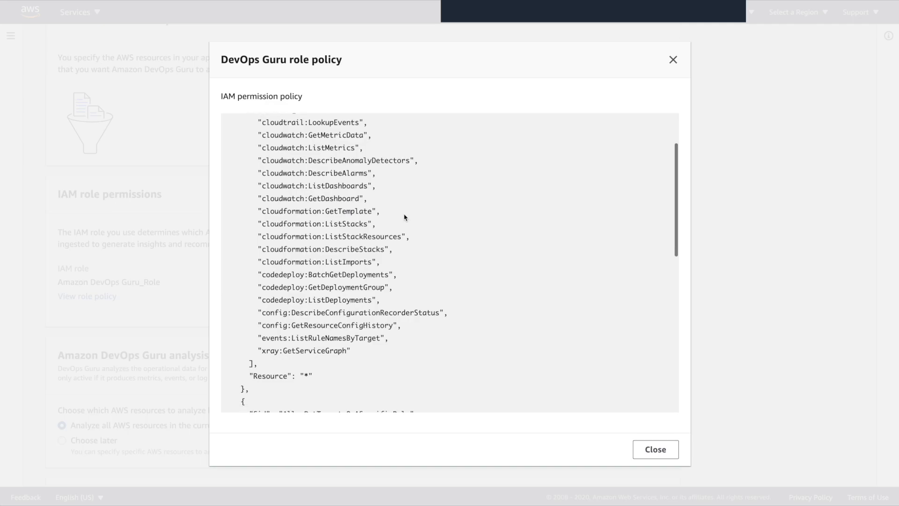
{"action": "scroll", "scroll_direction": "down", "scroll_amount": 3}
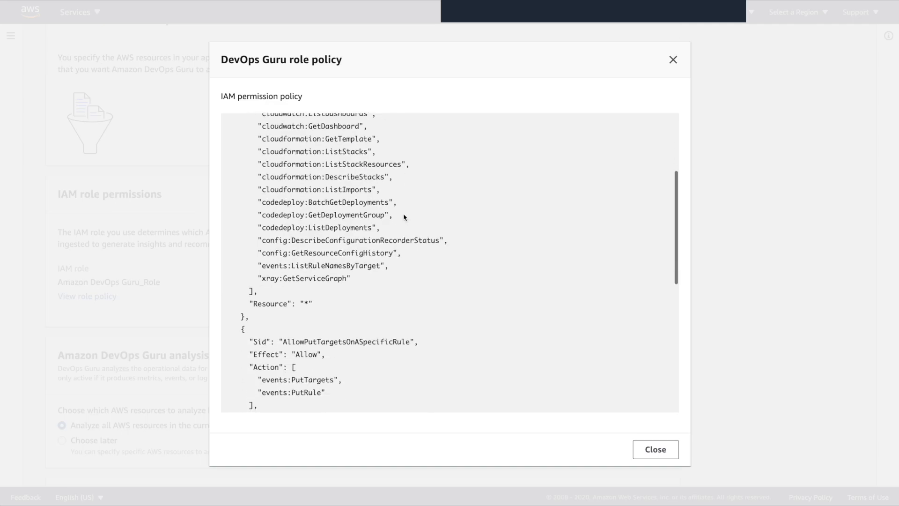
{"action": "scroll", "scroll_direction": "down", "scroll_amount": 3}
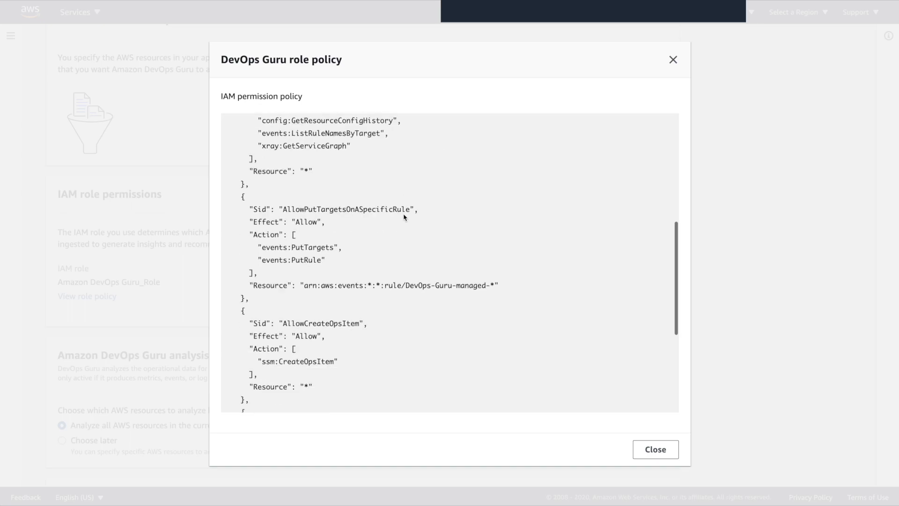
{"action": "scroll", "scroll_direction": "down", "scroll_amount": 3}
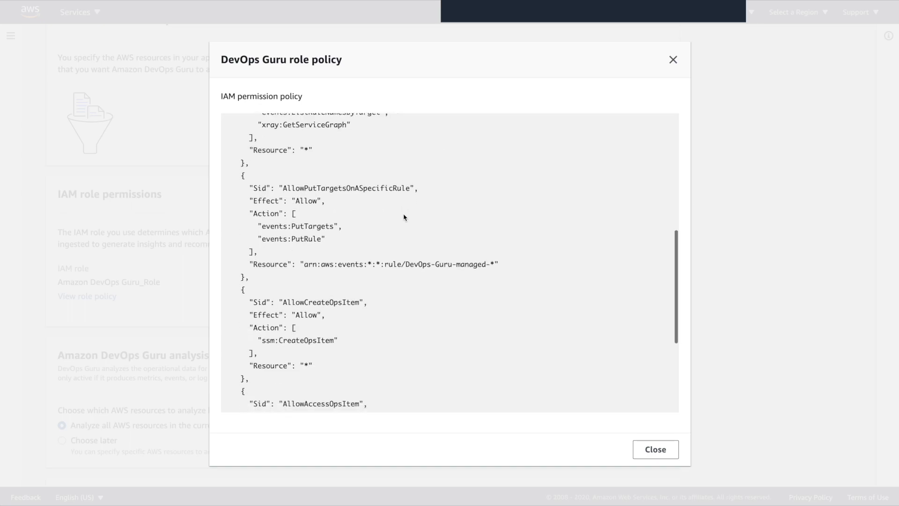
{"action": "scroll", "scroll_direction": "down", "scroll_amount": 3}
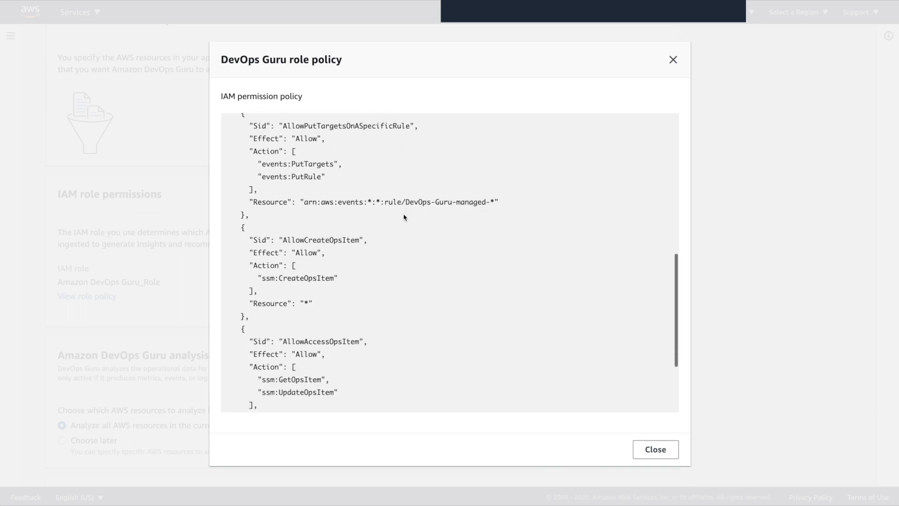
{"action": "scroll", "scroll_direction": "down", "scroll_amount": 3}
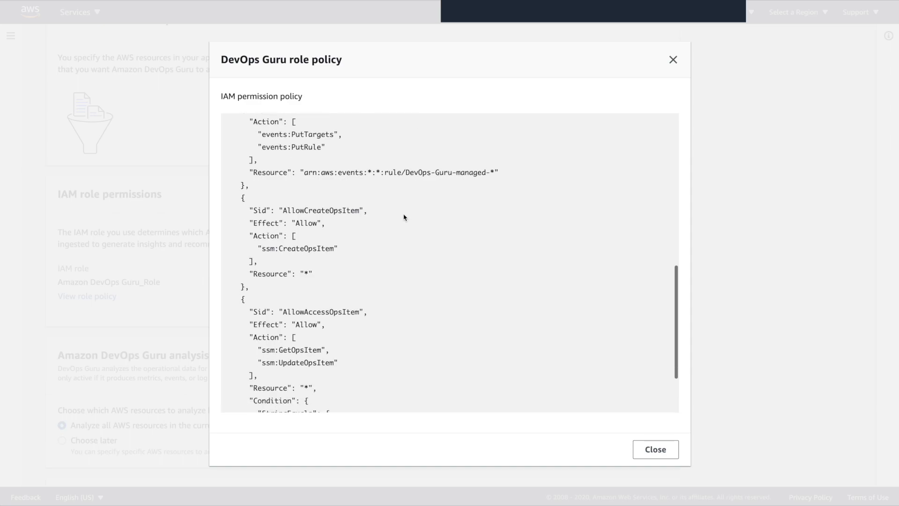
{"action": "scroll", "scroll_direction": "down", "scroll_amount": 3}
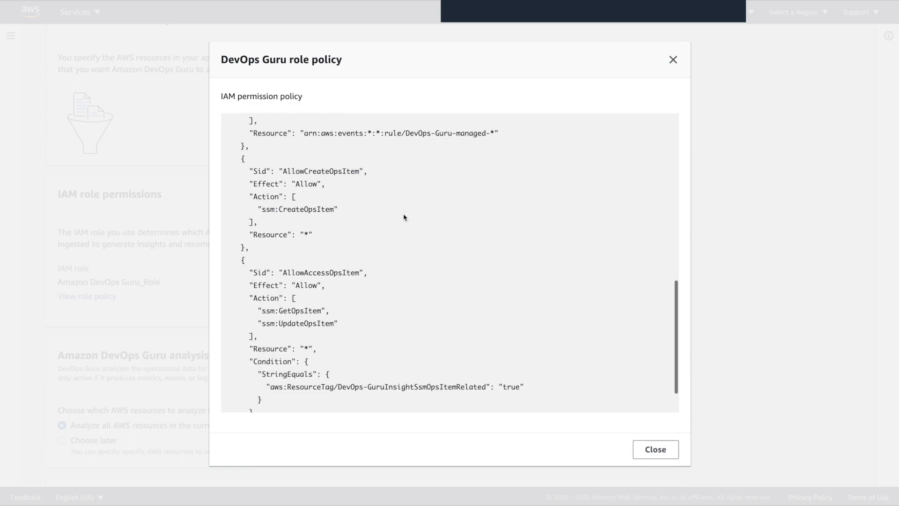
{"action": "scroll", "scroll_direction": "down", "scroll_amount": 3}
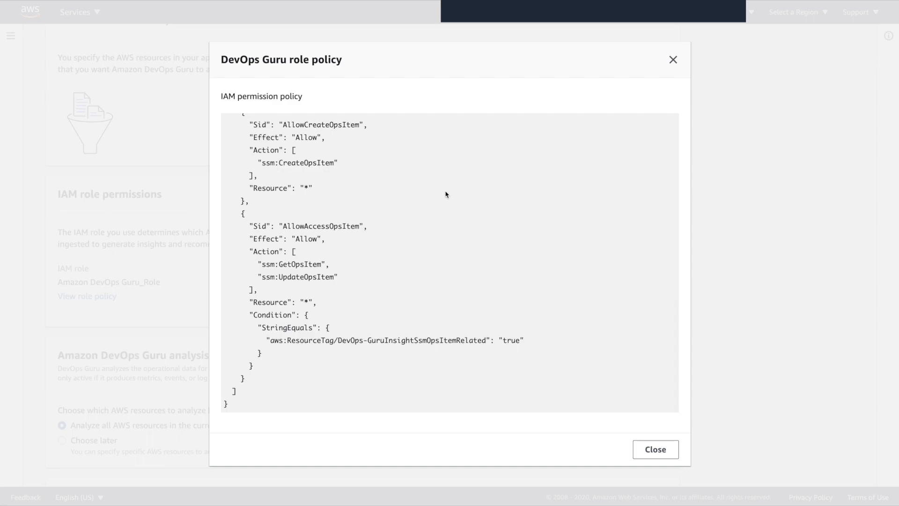
{"action": "mouse_move", "coordinate": [482, 169]}
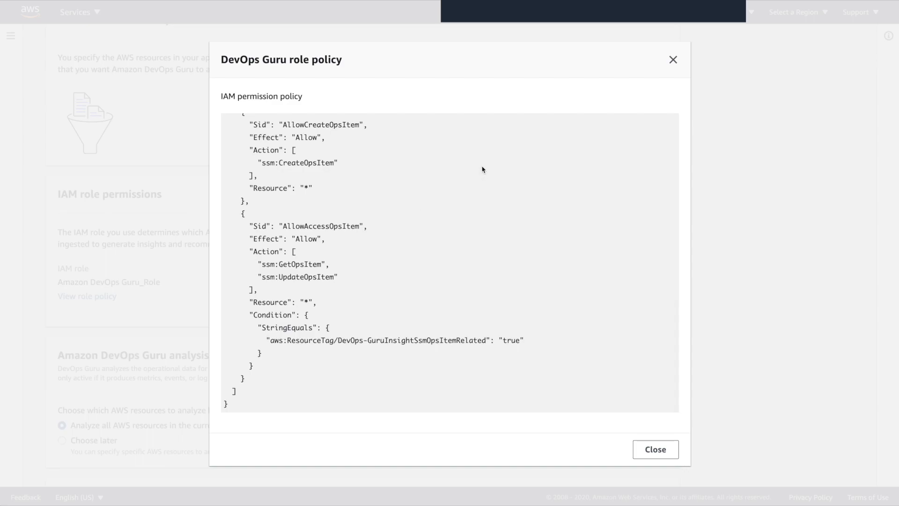
- Close the role policy, review the permission details' services list, and scroll toward SNS settings
{"action": "left_click", "coordinate": [655, 449]}
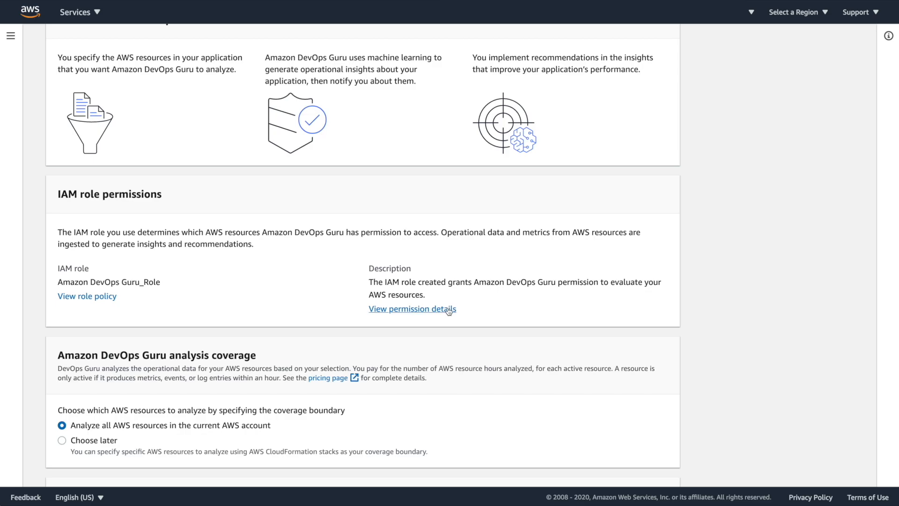
{"action": "left_click", "coordinate": [411, 309]}
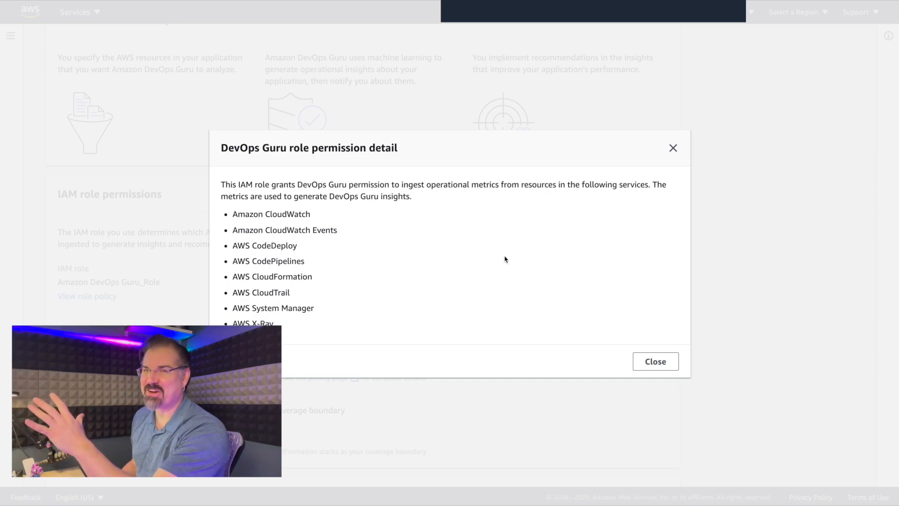
{"action": "mouse_move", "coordinate": [552, 244]}
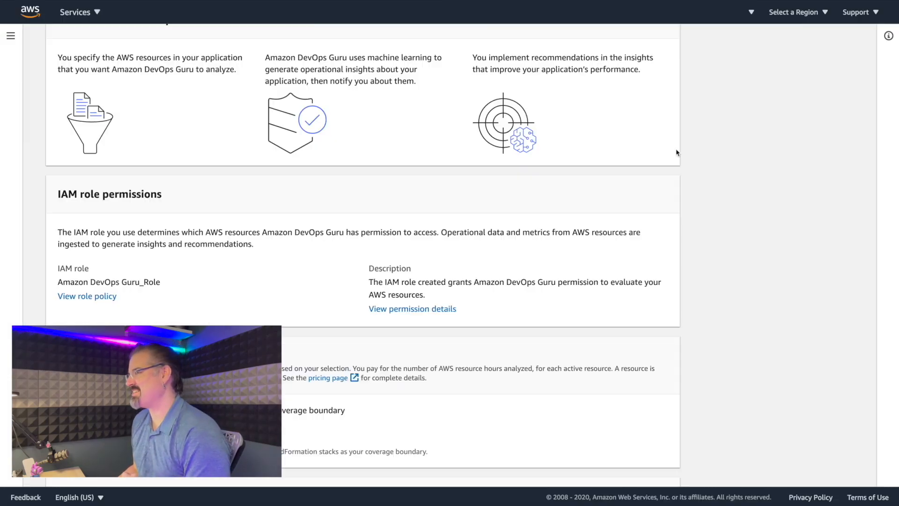
{"action": "scroll", "scroll_direction": "down", "scroll_amount": 3}
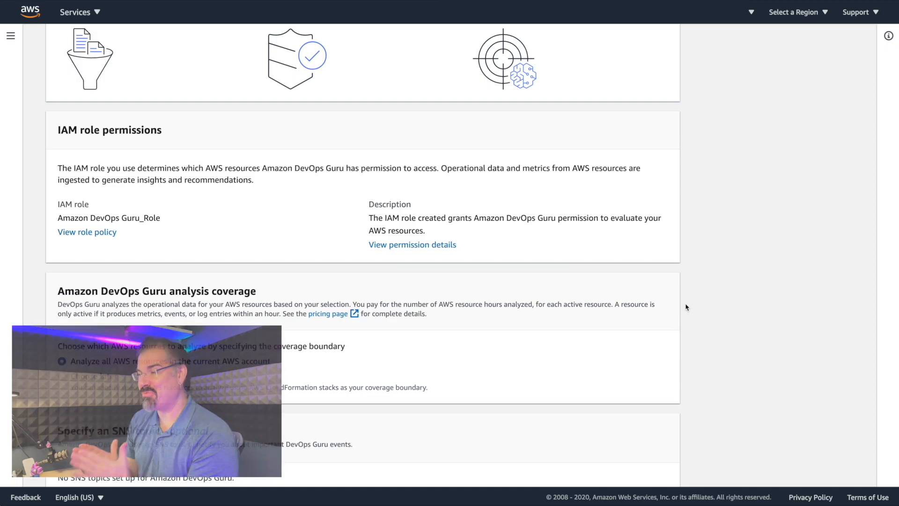
- Analyze all AWS resources, create SNS topic 'devops-guru-insights', and enable DevOps Guru
{"action": "scroll", "scroll_direction": "down", "scroll_amount": 3}
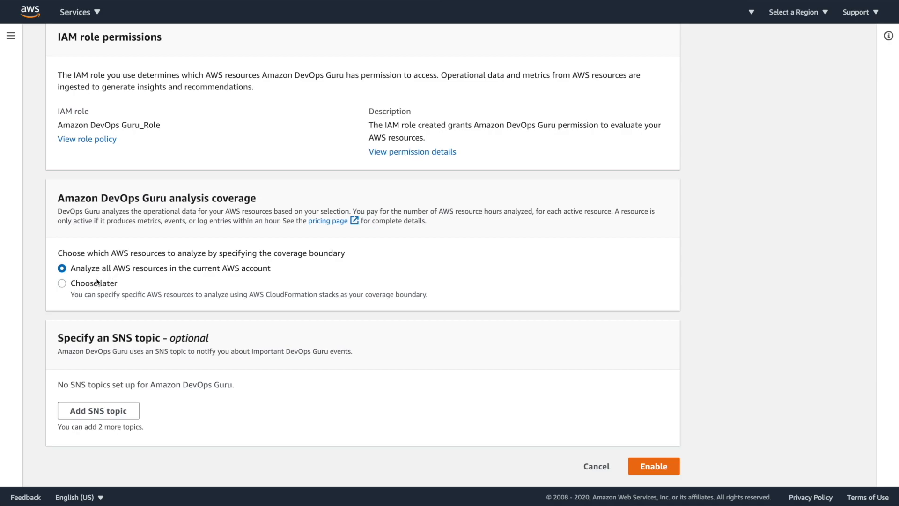
{"action": "left_click", "coordinate": [62, 282]}
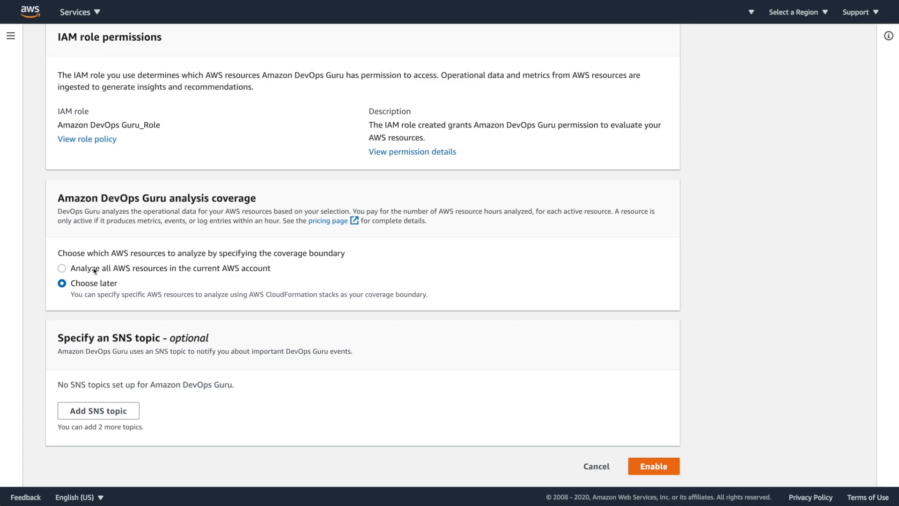
{"action": "left_click", "coordinate": [61, 268]}
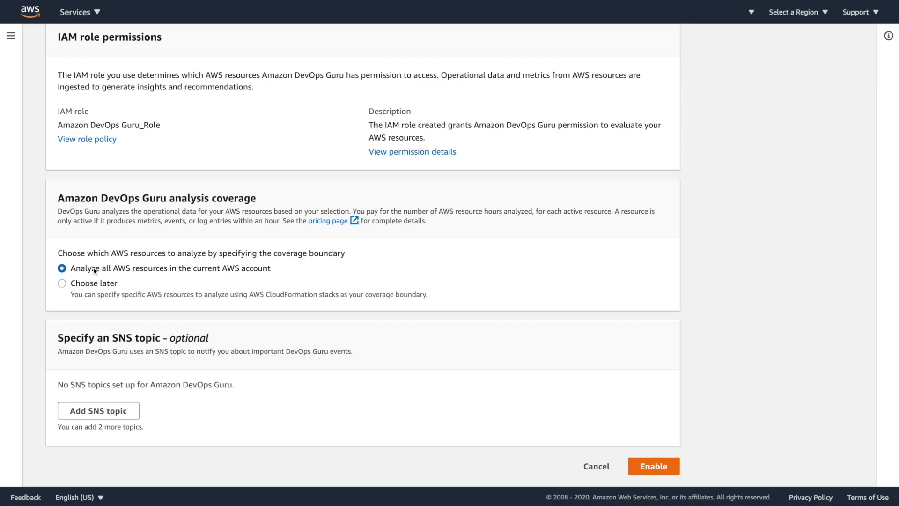
{"action": "mouse_move", "coordinate": [60, 297]}
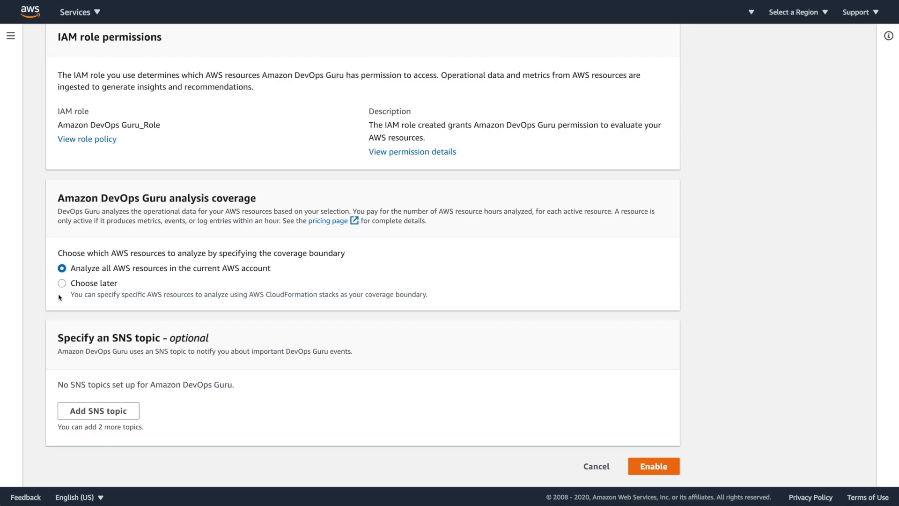
{"action": "mouse_move", "coordinate": [98, 411]}
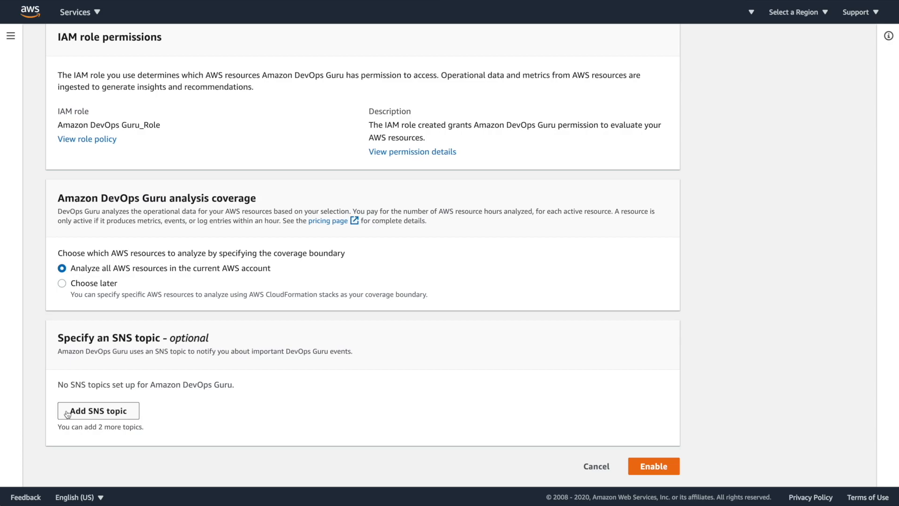
{"action": "left_click", "coordinate": [98, 411]}
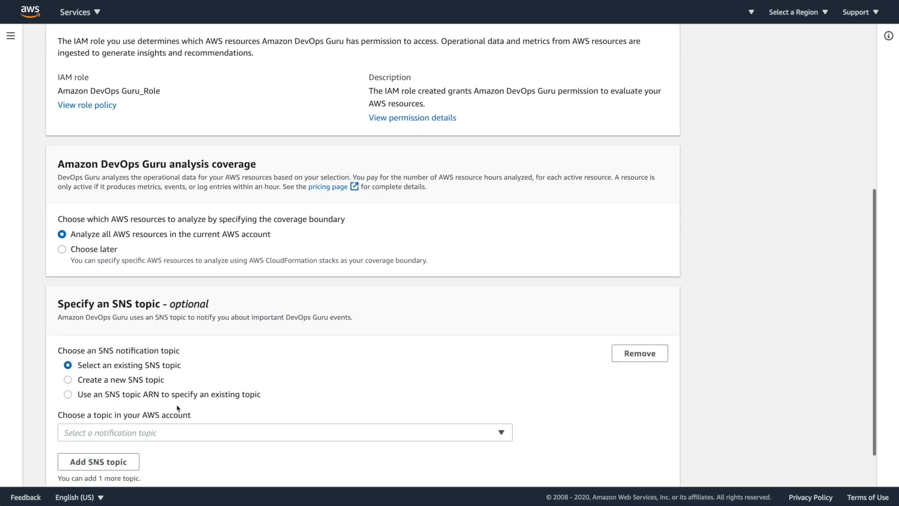
{"action": "left_click", "coordinate": [68, 379]}
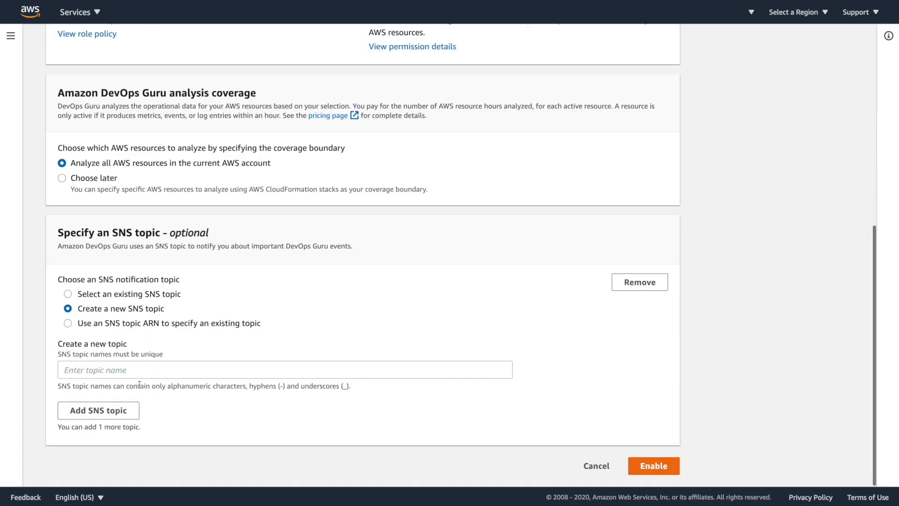
{"action": "type", "text": "devops-guru-insights"}
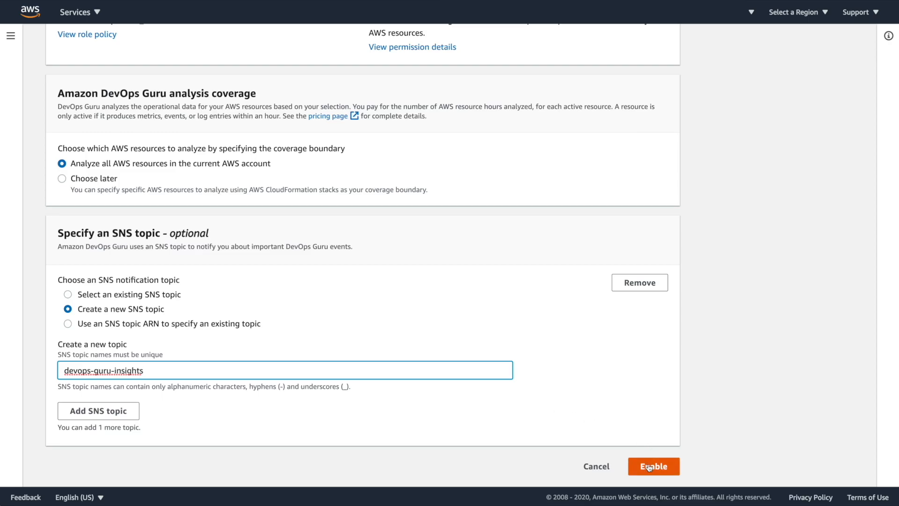
{"action": "left_click", "coordinate": [653, 465]}
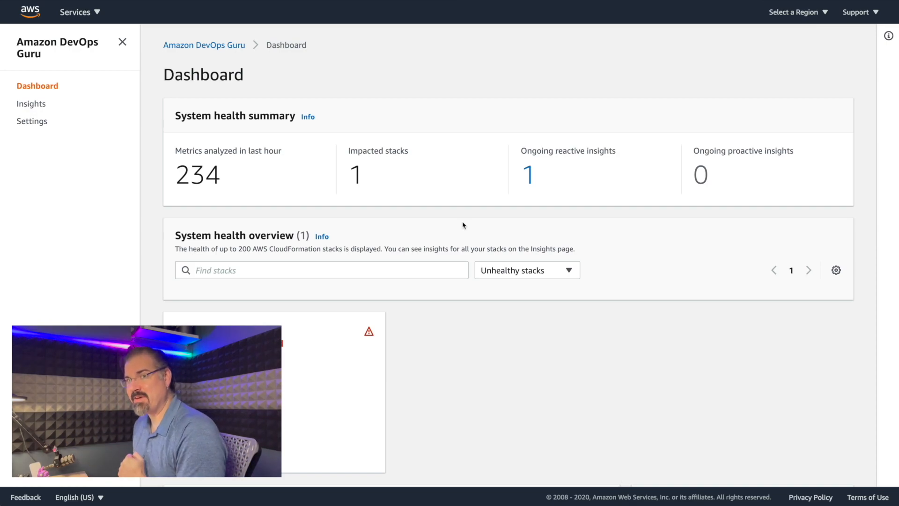
{"action": "mouse_move", "coordinate": [487, 221]}
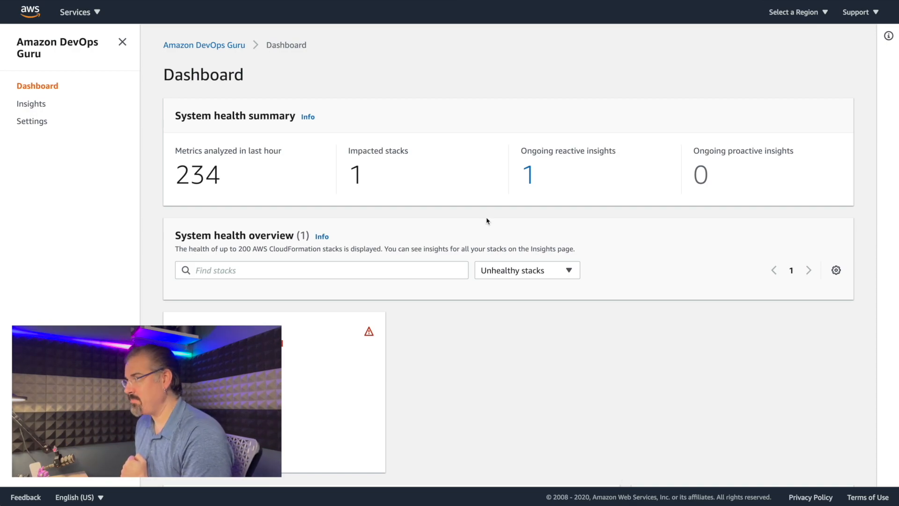
{"action": "mouse_move", "coordinate": [526, 184]}
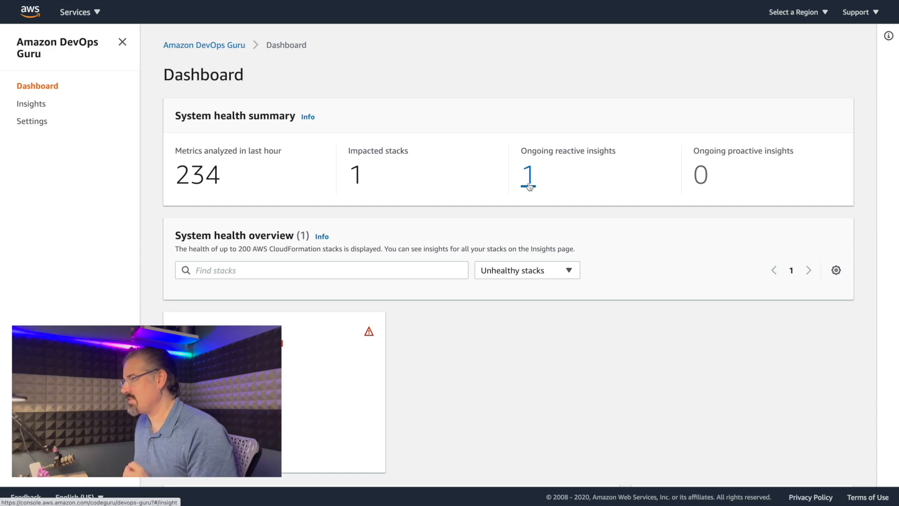
- List the ongoing reactive insights, showing one high-severity Lambda Errors insight
{"action": "left_click", "coordinate": [528, 174]}
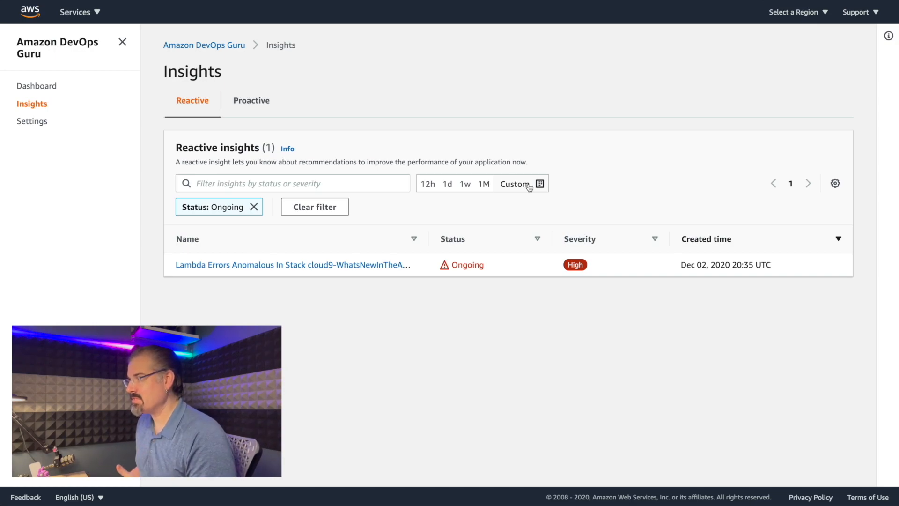
{"action": "mouse_move", "coordinate": [390, 267]}
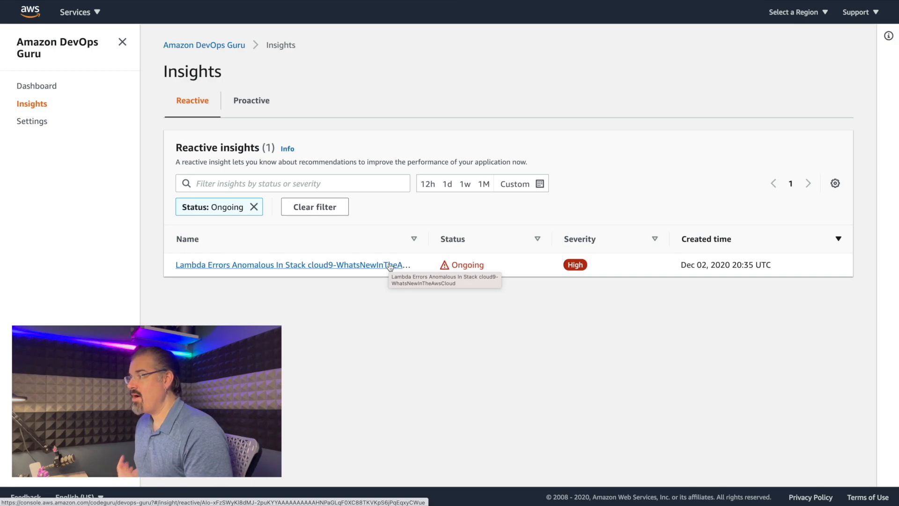
{"action": "mouse_move", "coordinate": [389, 269]}
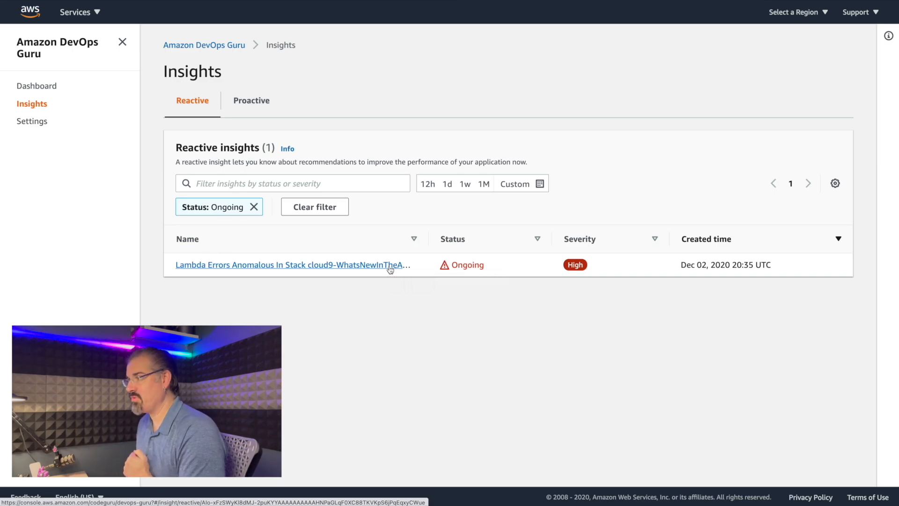
- Open the Lambda Errors Anomalous insight and scroll to its Aggregated metrics timeline
{"action": "left_click", "coordinate": [293, 264]}
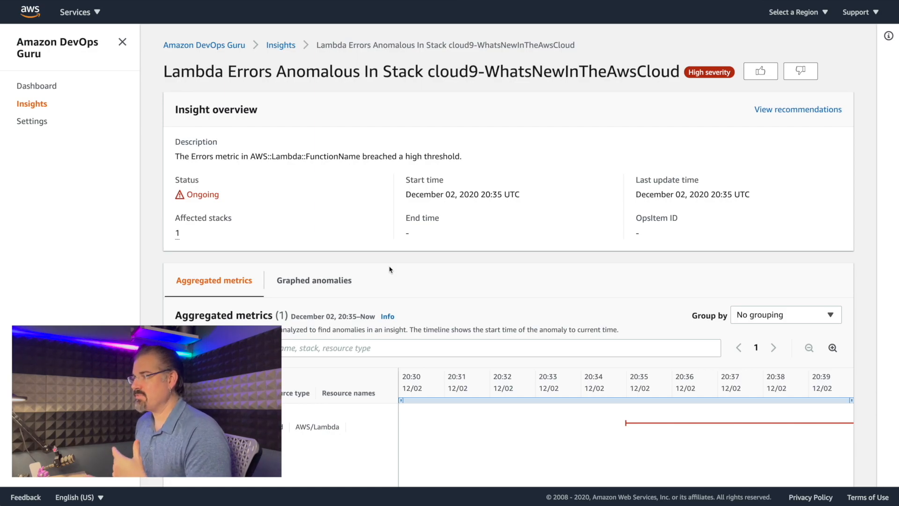
{"action": "mouse_move", "coordinate": [354, 174]}
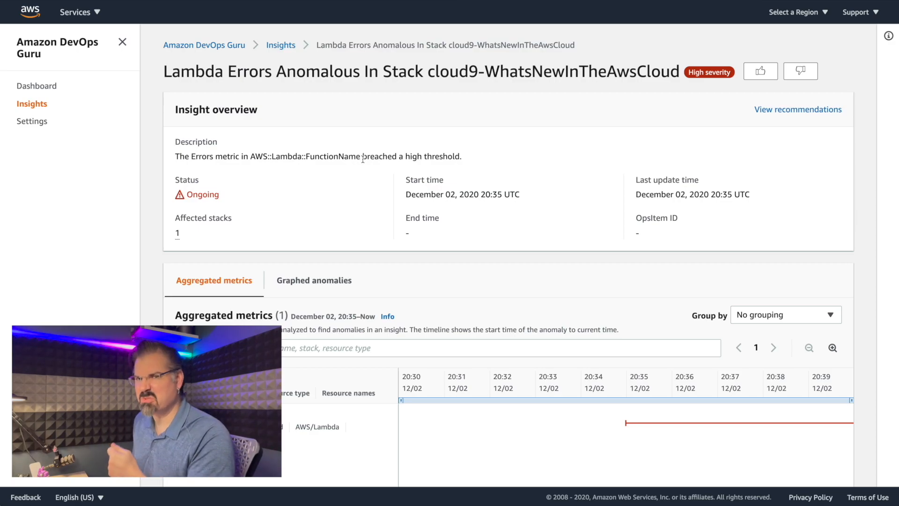
{"action": "scroll", "scroll_direction": "down", "scroll_amount": 3}
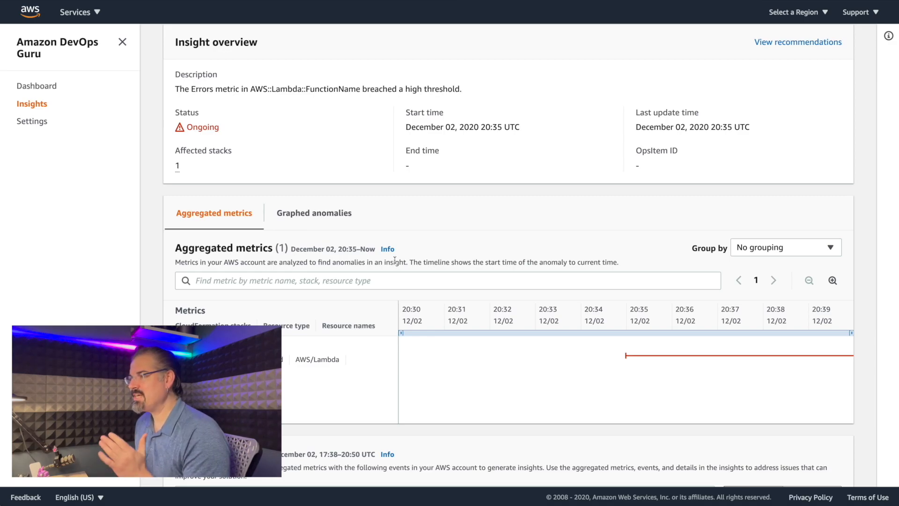
{"action": "scroll", "scroll_direction": "down", "scroll_amount": 3}
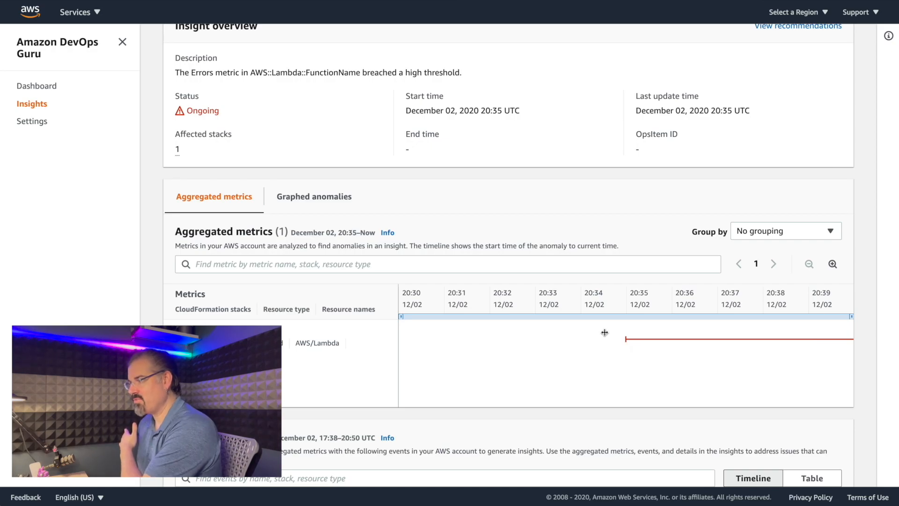
- Graph the AWS/Lambda:Errors anomaly, then view and close its full statistics and dimensions
{"action": "left_click", "coordinate": [313, 196]}
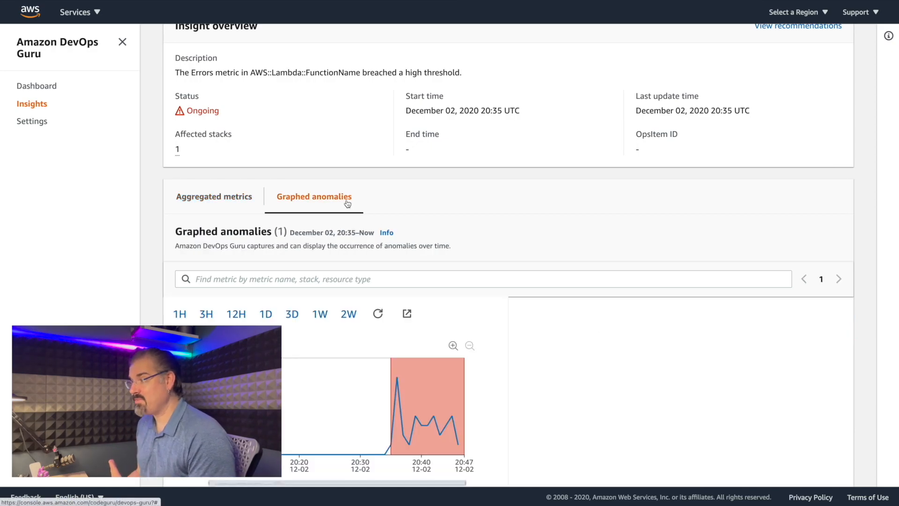
{"action": "scroll", "scroll_direction": "down", "scroll_amount": 3}
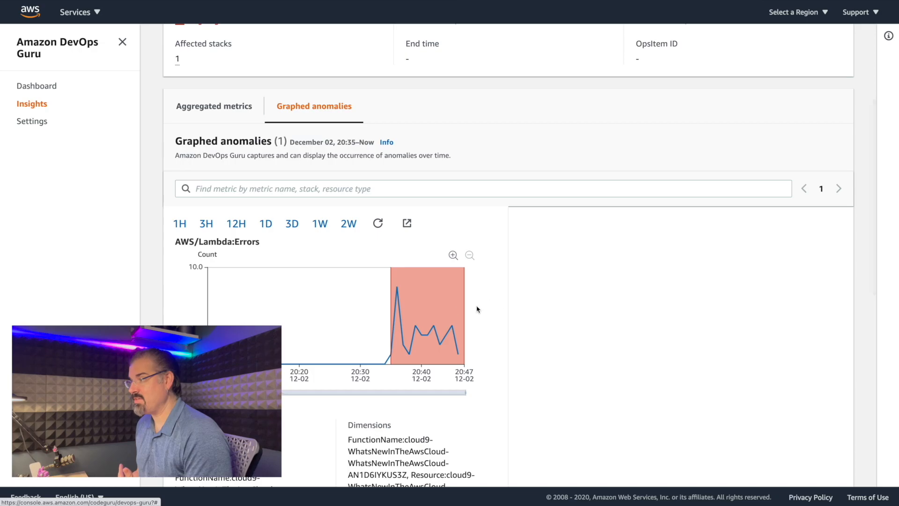
{"action": "mouse_move", "coordinate": [459, 309]}
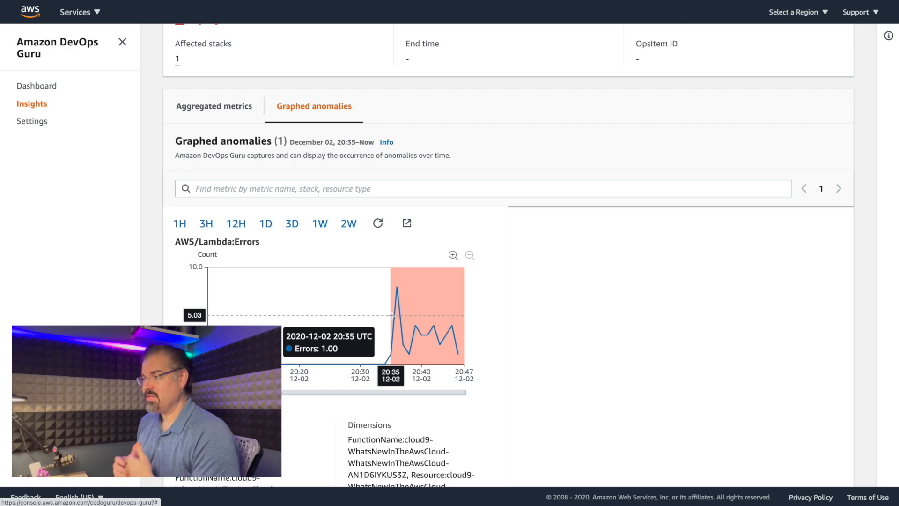
{"action": "scroll", "scroll_direction": "down", "scroll_amount": 3}
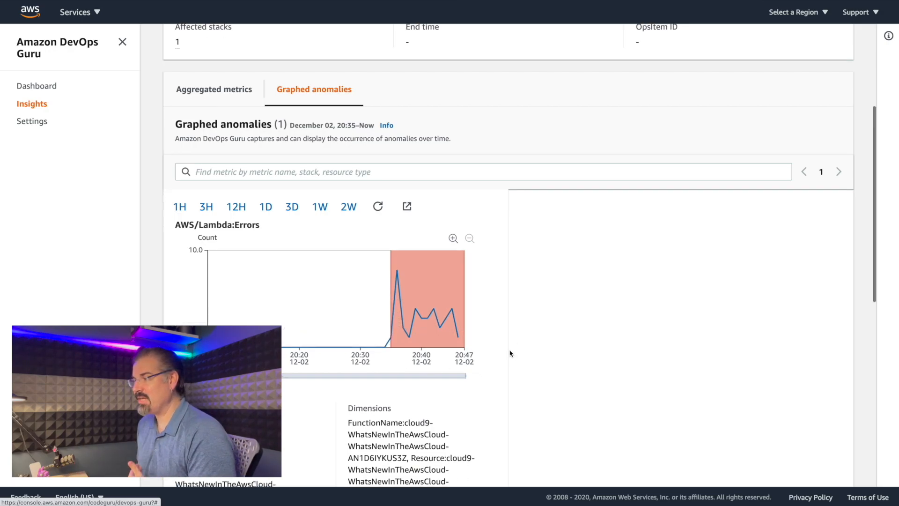
{"action": "scroll", "scroll_direction": "down", "scroll_amount": 3}
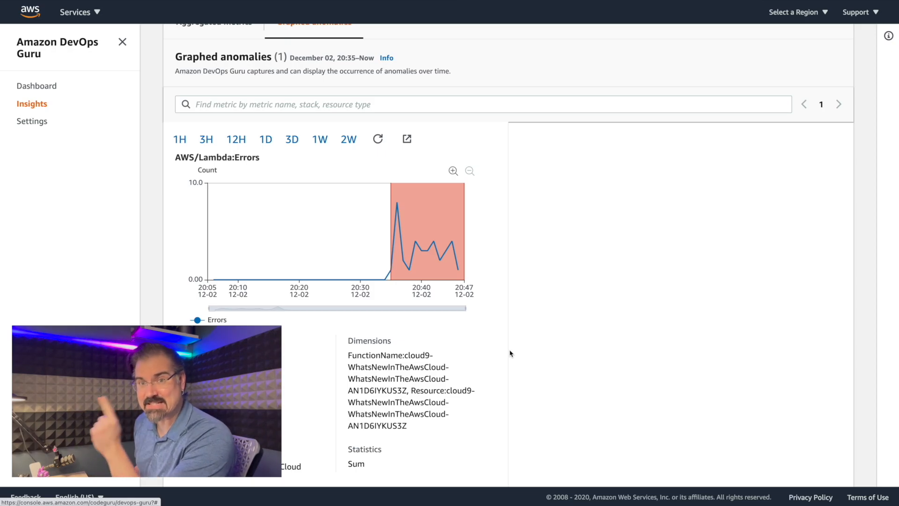
{"action": "scroll", "scroll_direction": "down", "scroll_amount": 3}
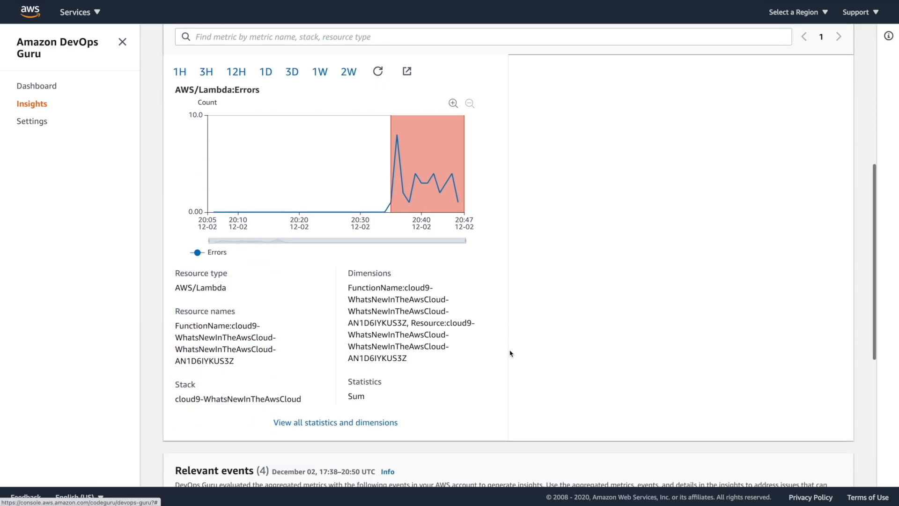
{"action": "scroll", "scroll_direction": "down", "scroll_amount": 3}
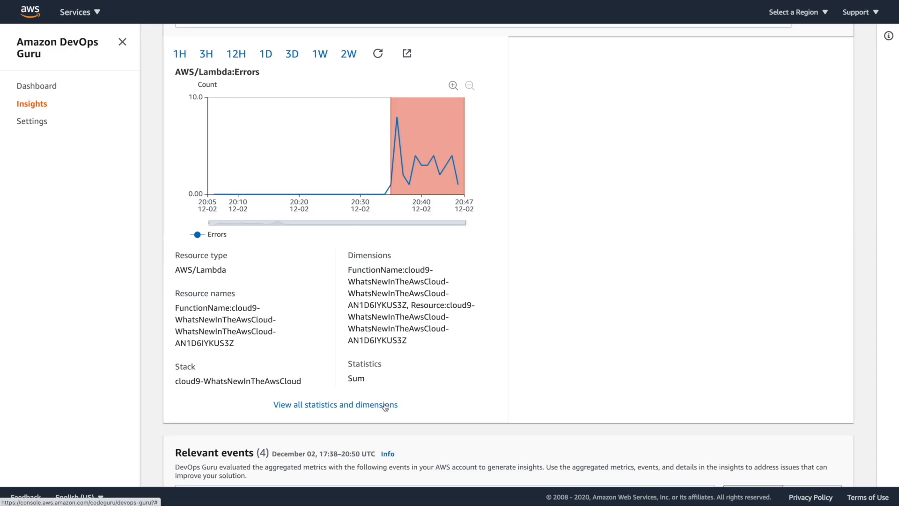
{"action": "left_click", "coordinate": [335, 404]}
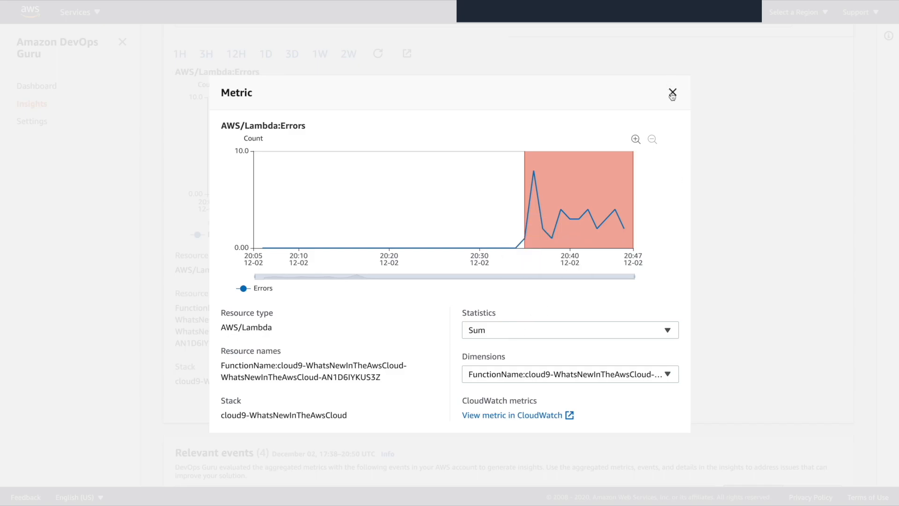
{"action": "left_click", "coordinate": [672, 94]}
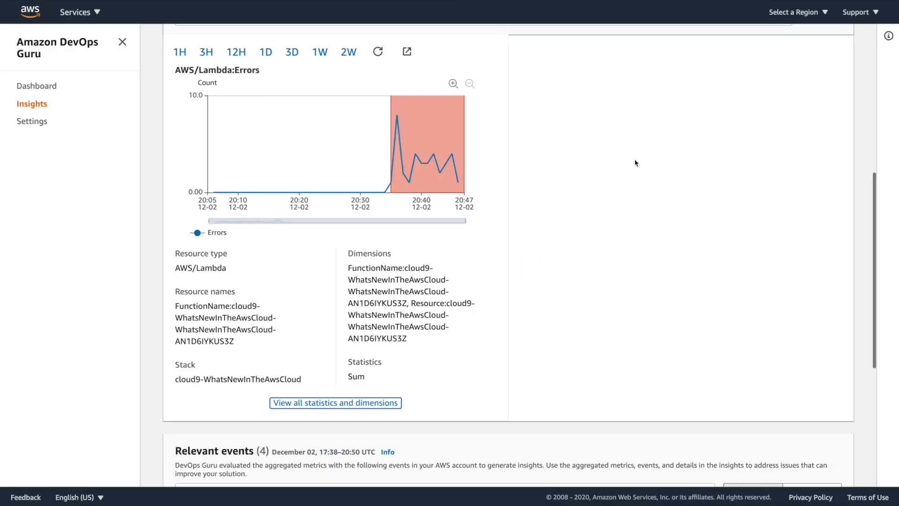
- Scroll down to the insight's Relevant events and Recommendations sections
{"action": "scroll", "scroll_direction": "down", "scroll_amount": 3}
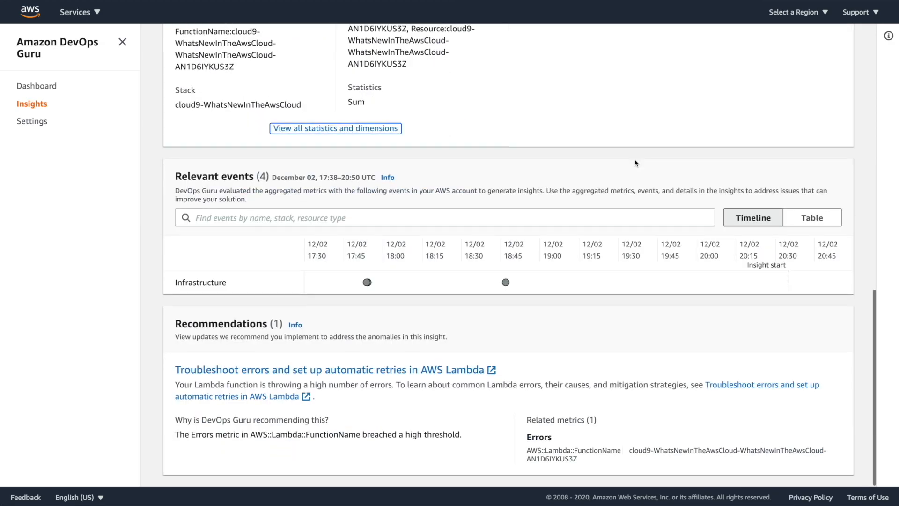
{"action": "mouse_move", "coordinate": [626, 166]}
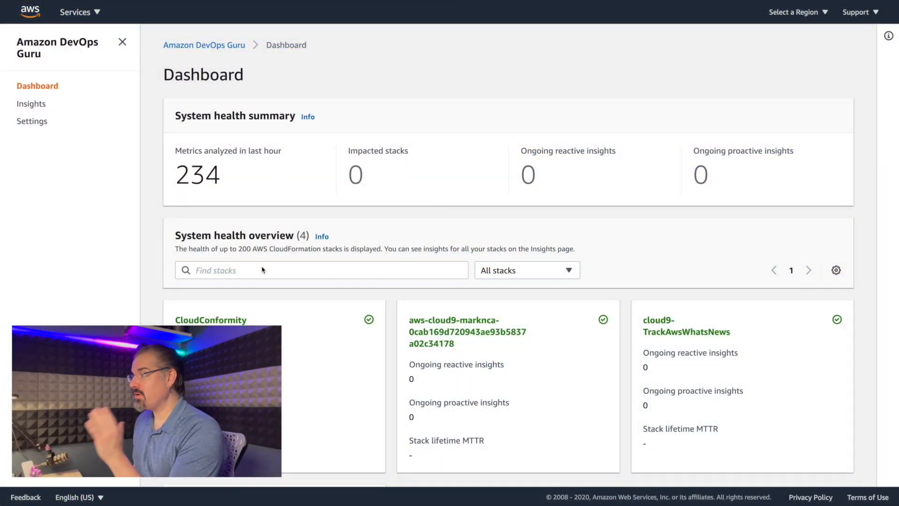
{"action": "scroll", "scroll_direction": "down", "scroll_amount": 3}
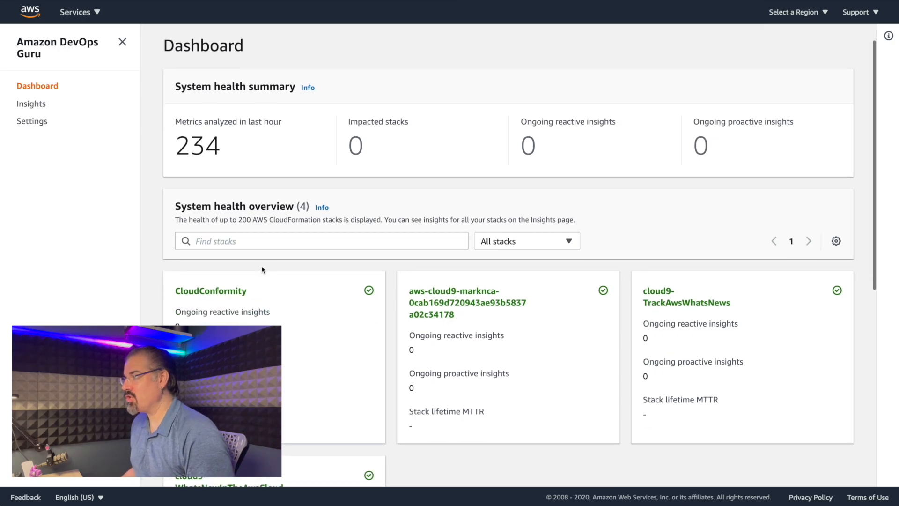
{"action": "scroll", "scroll_direction": "down", "scroll_amount": 3}
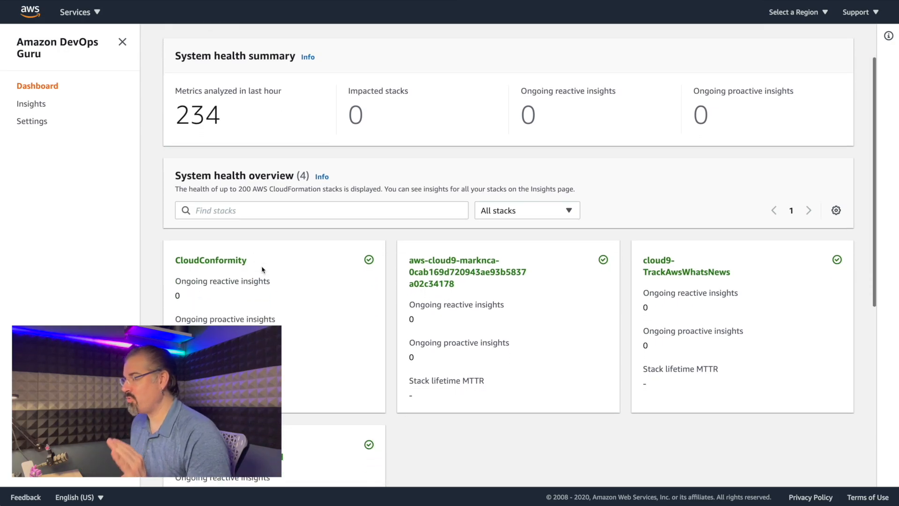
{"action": "scroll", "scroll_direction": "down", "scroll_amount": 3}
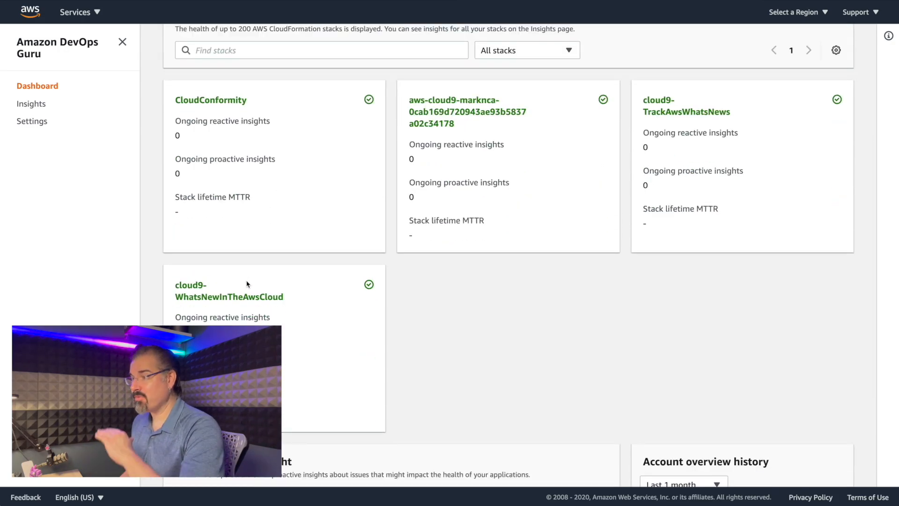
{"action": "scroll", "scroll_direction": "down", "scroll_amount": 3}
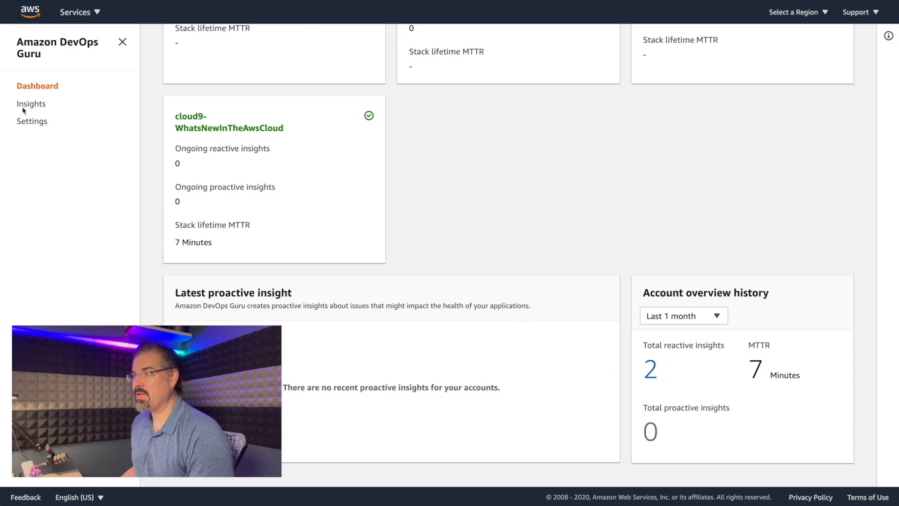
- Reopen the now-closed Lambda Errors insight from Insights and scroll to its metrics
{"action": "left_click", "coordinate": [31, 104]}
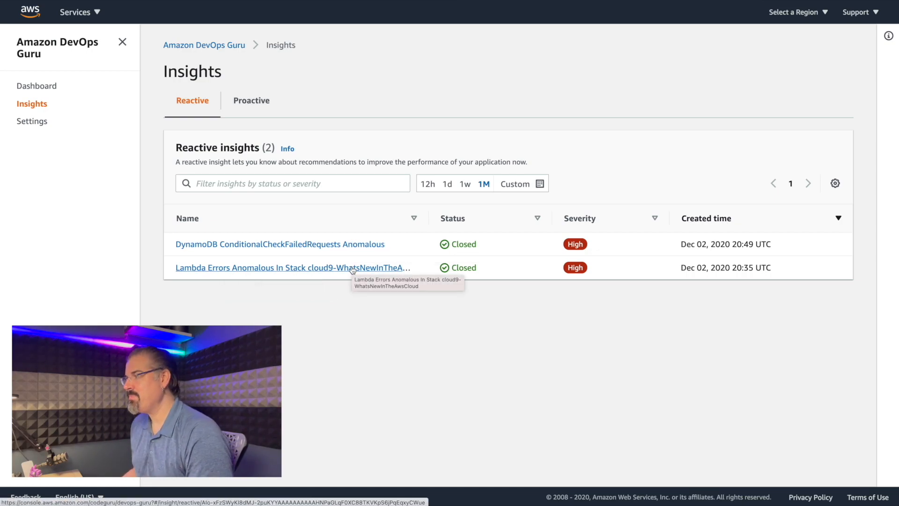
{"action": "left_click", "coordinate": [291, 267]}
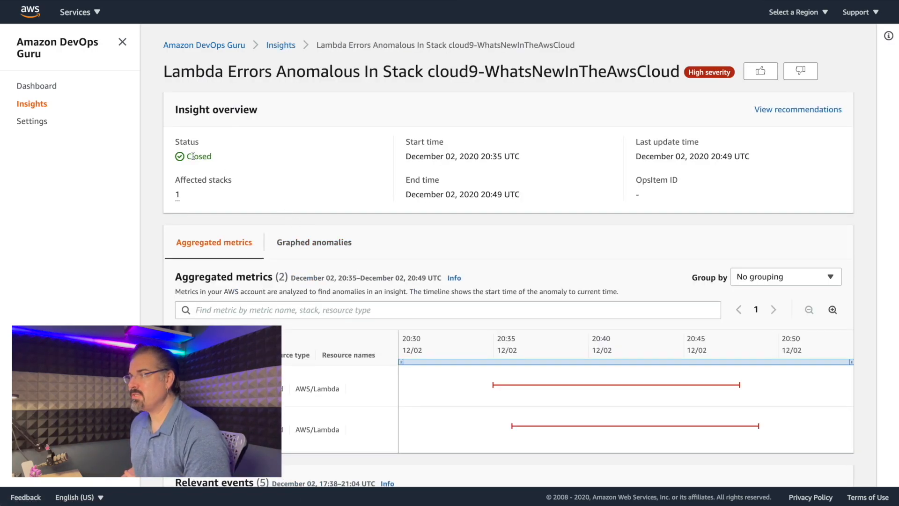
{"action": "scroll", "scroll_direction": "down", "scroll_amount": 3}
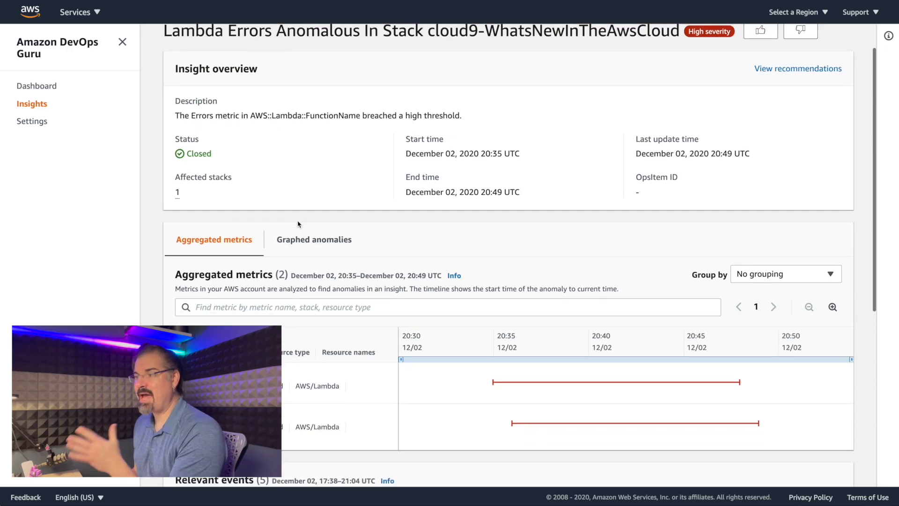